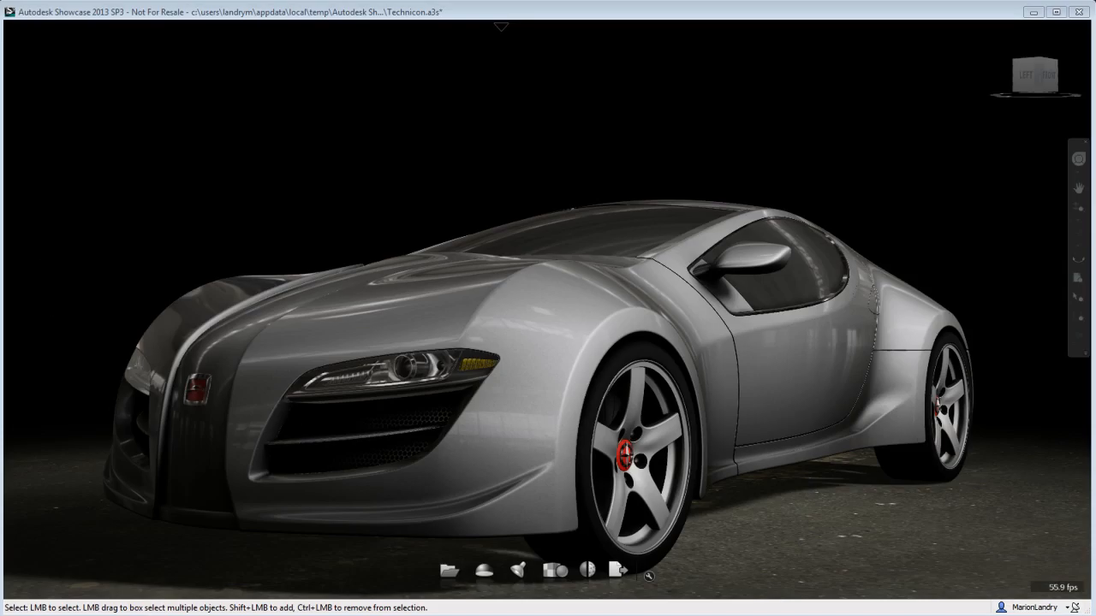
{"action": "mouse_move", "coordinate": [528, 427]}
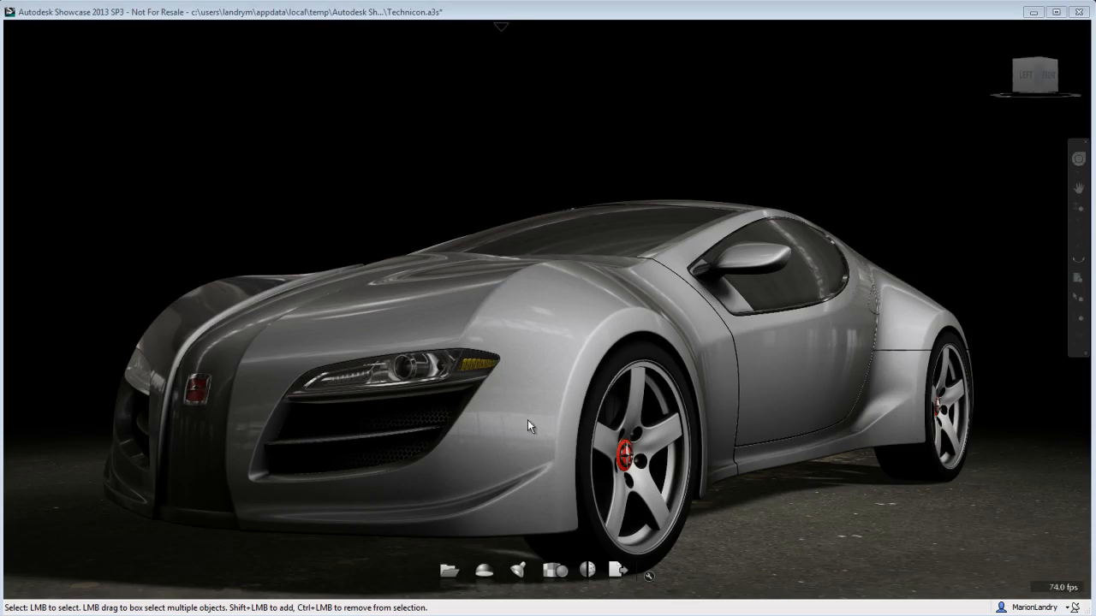
Show the Environments palette with Environments in Scene and Environment Libraries
{"action": "left_click_drag", "start_coordinate": [527, 425], "coordinate": [503, 424]}
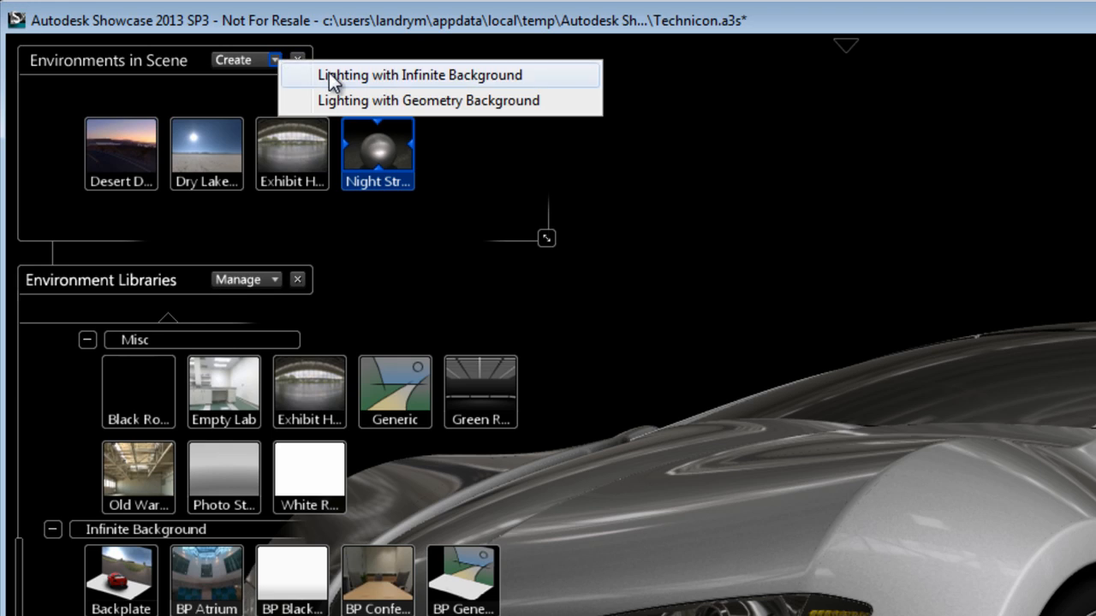
{"action": "mouse_move", "coordinate": [339, 111]}
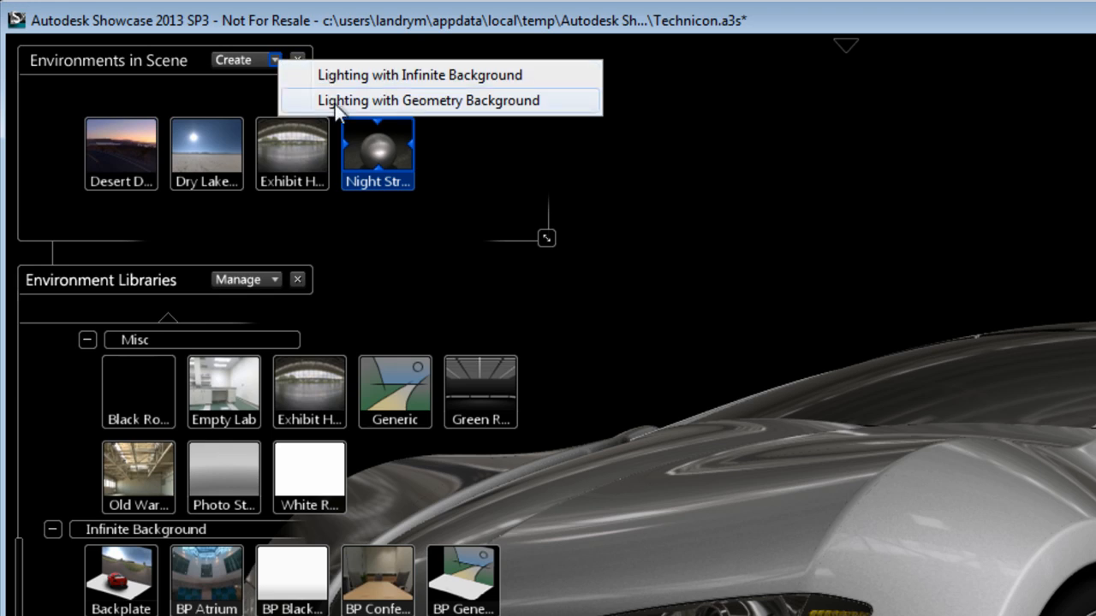
{"action": "mouse_move", "coordinate": [419, 436]}
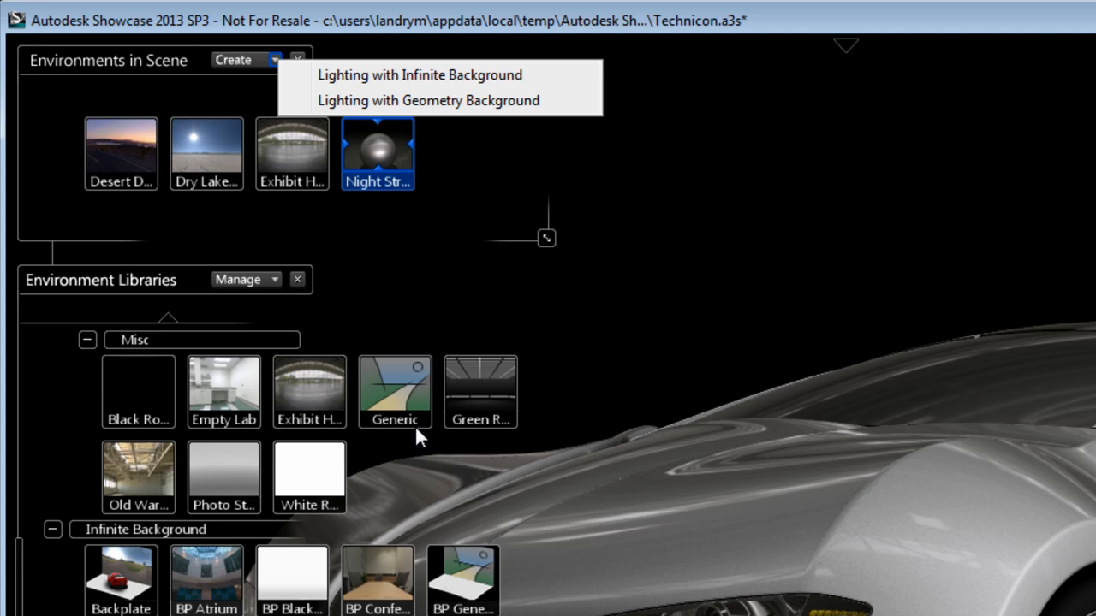
Apply the Generic library environment to the car scene and bring up its options
{"action": "double_click", "coordinate": [393, 390]}
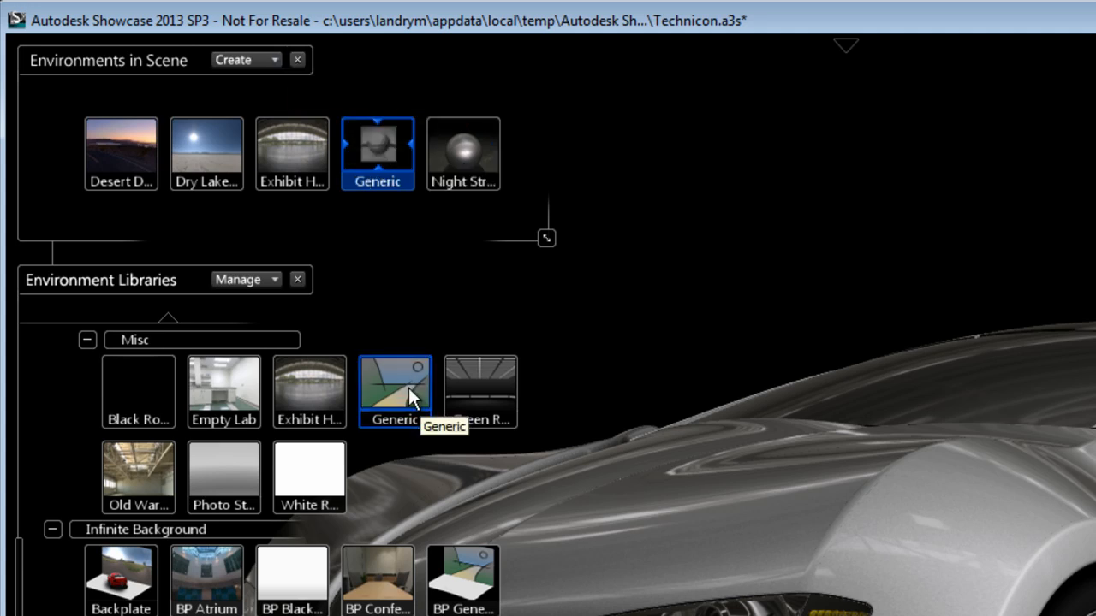
{"action": "right_click", "coordinate": [377, 155]}
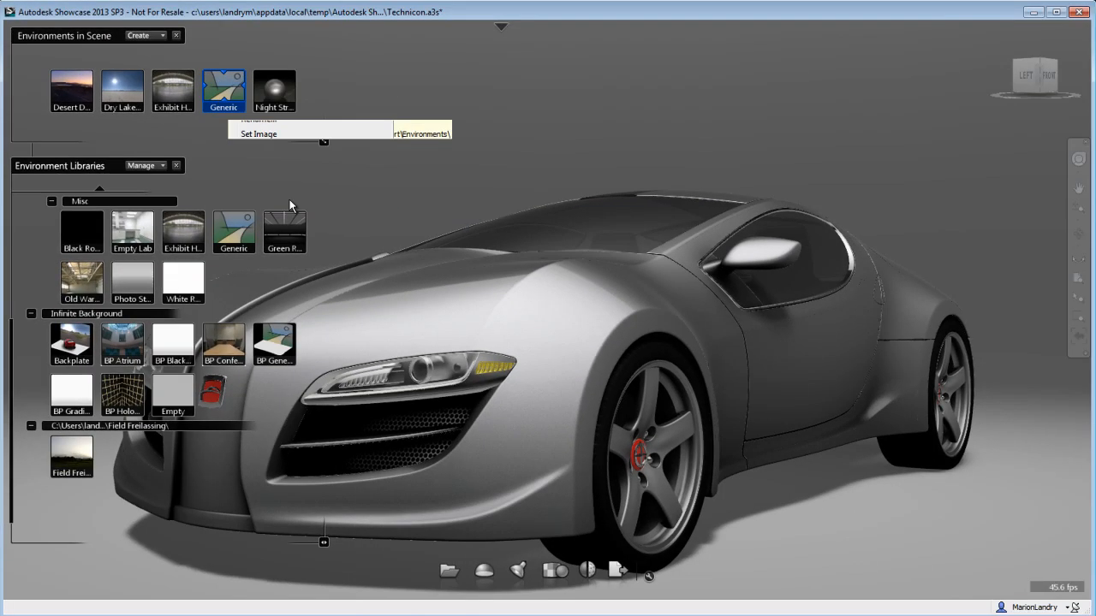
Rename the Generic scene environment to 'My Background' and begin choosing a new lighting image
{"action": "double_click", "coordinate": [222, 91]}
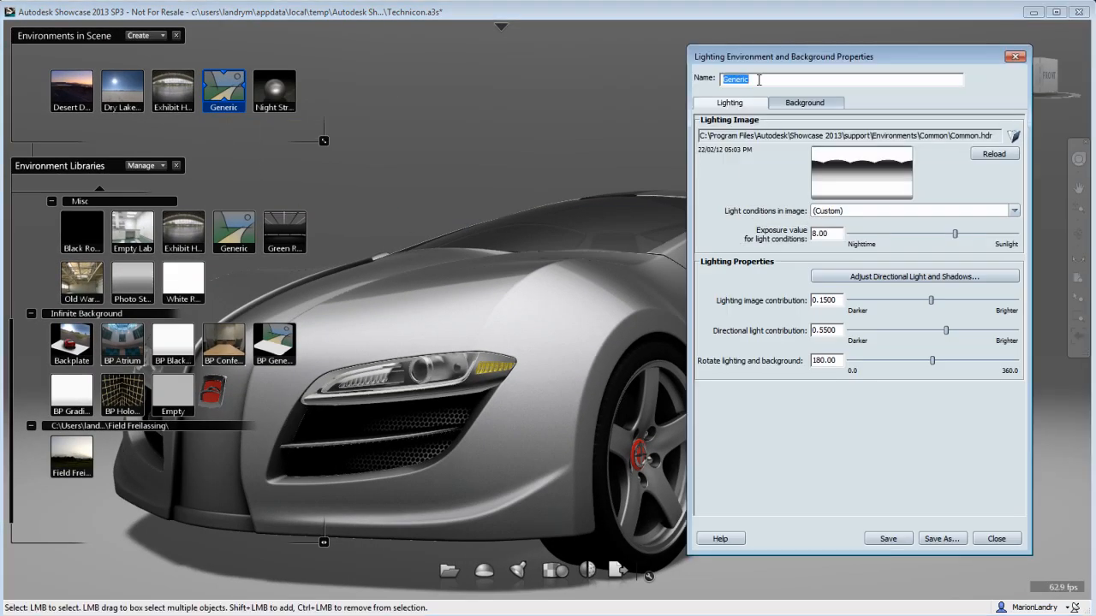
{"action": "type", "text": "My Ba"}
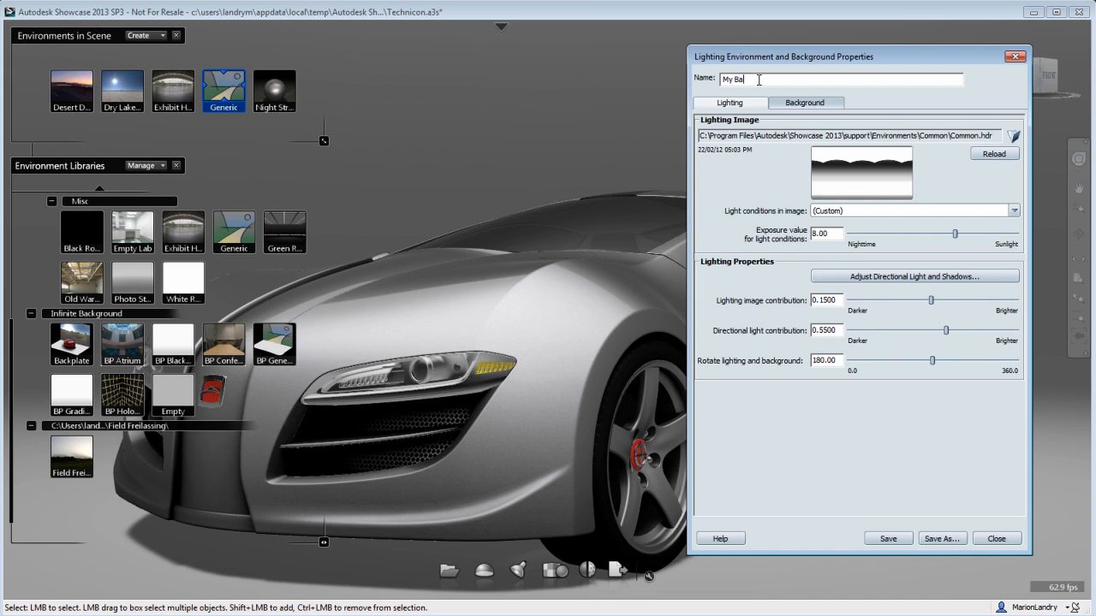
{"action": "type", "text": "ckground"}
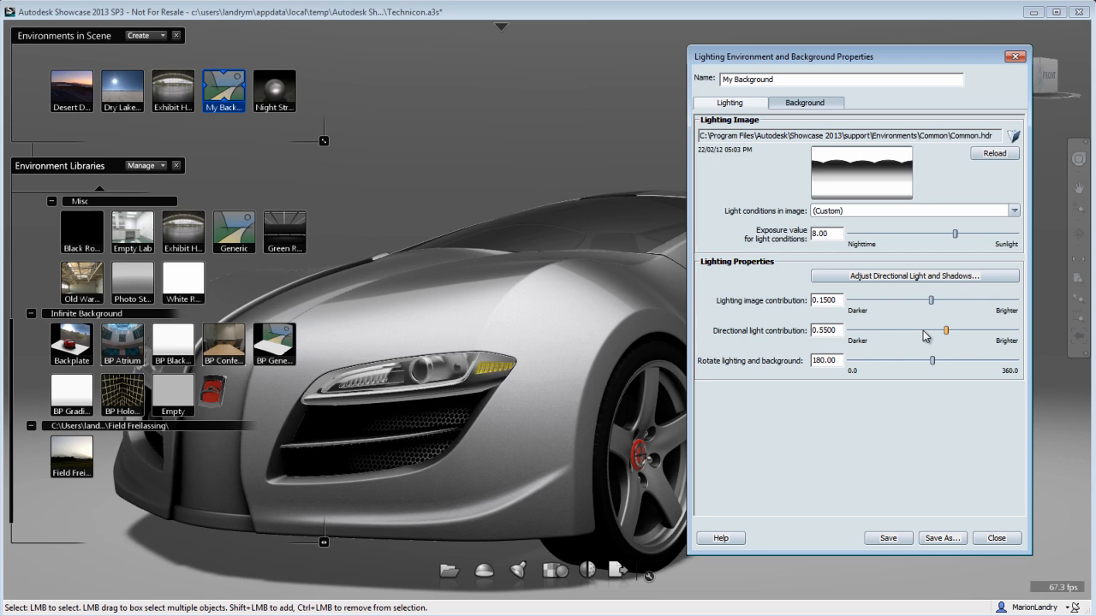
{"action": "left_click", "coordinate": [1013, 137]}
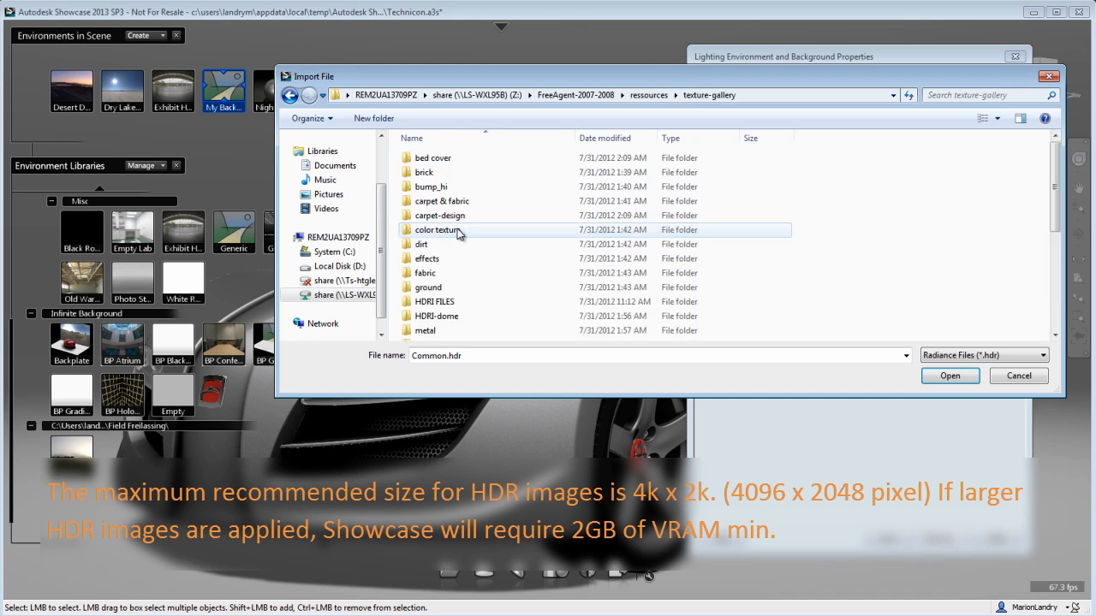
Load OpenfootageNETHDRFieldFreilassing_big.hdr from HDRI FILES as the lighting image
{"action": "double_click", "coordinate": [435, 302]}
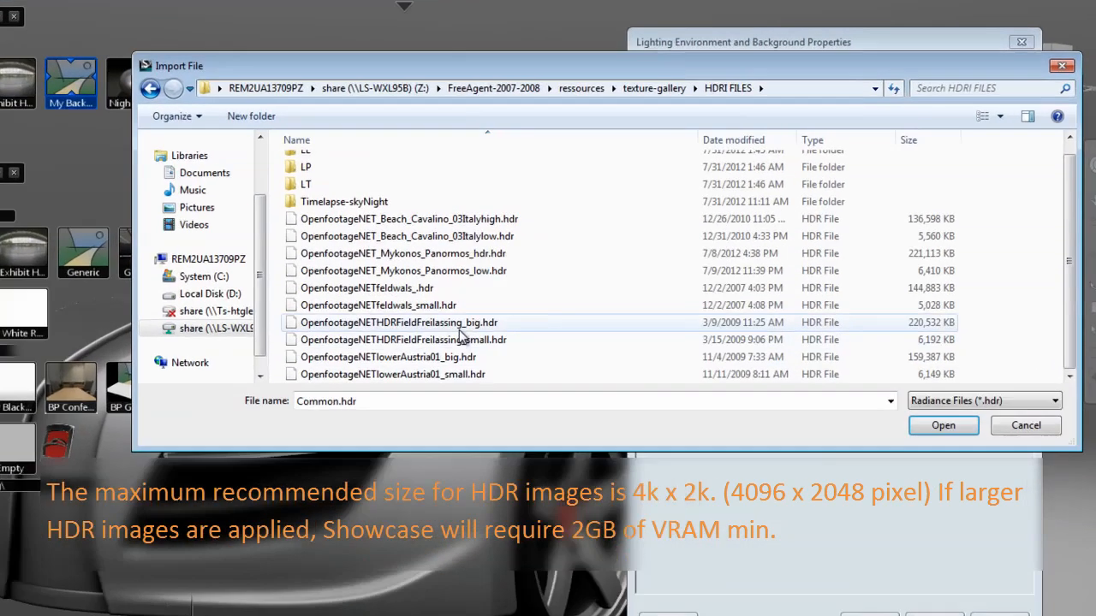
{"action": "left_click", "coordinate": [397, 322]}
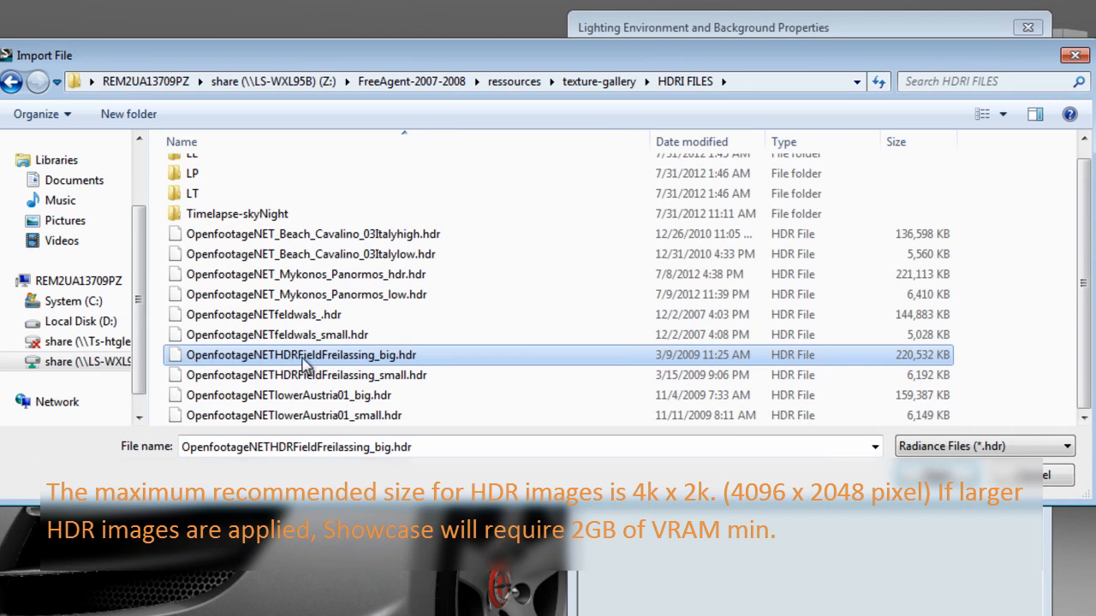
{"action": "mouse_move", "coordinate": [931, 368]}
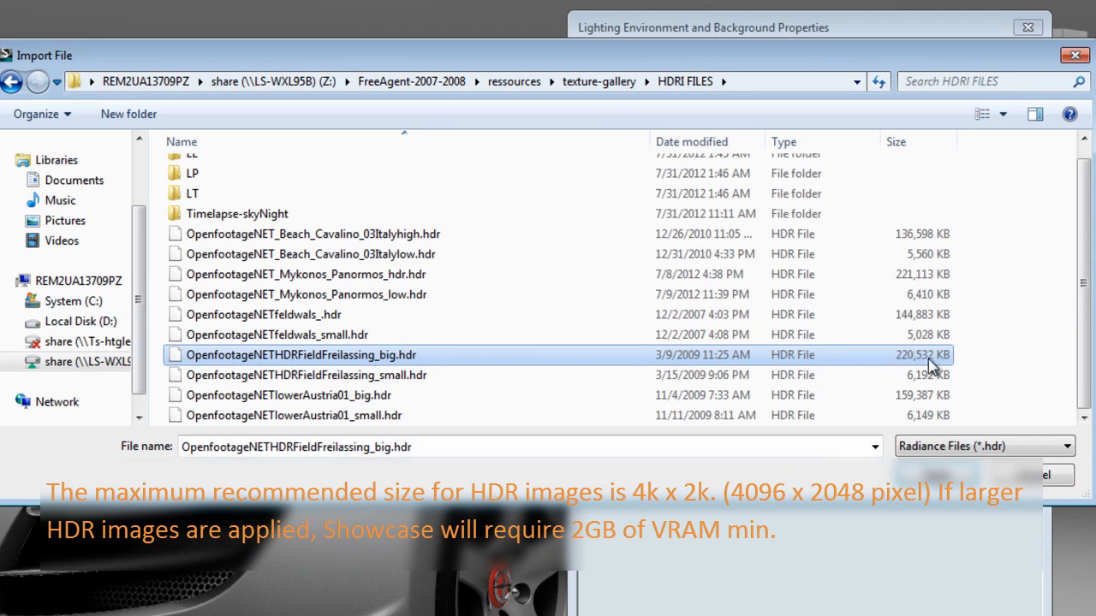
{"action": "left_click", "coordinate": [305, 375]}
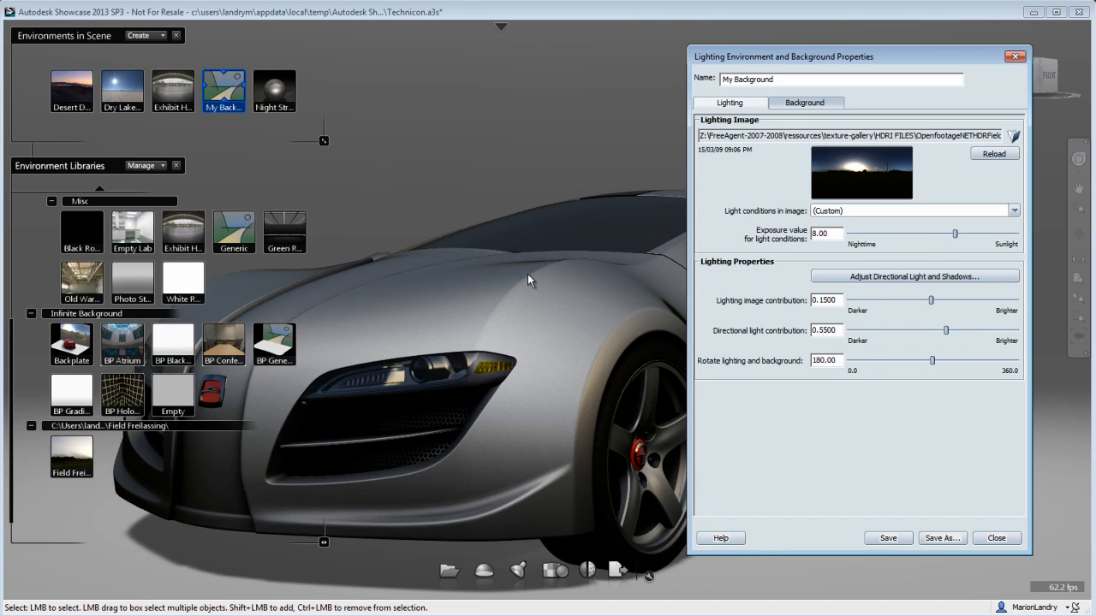
{"action": "mouse_move", "coordinate": [578, 411]}
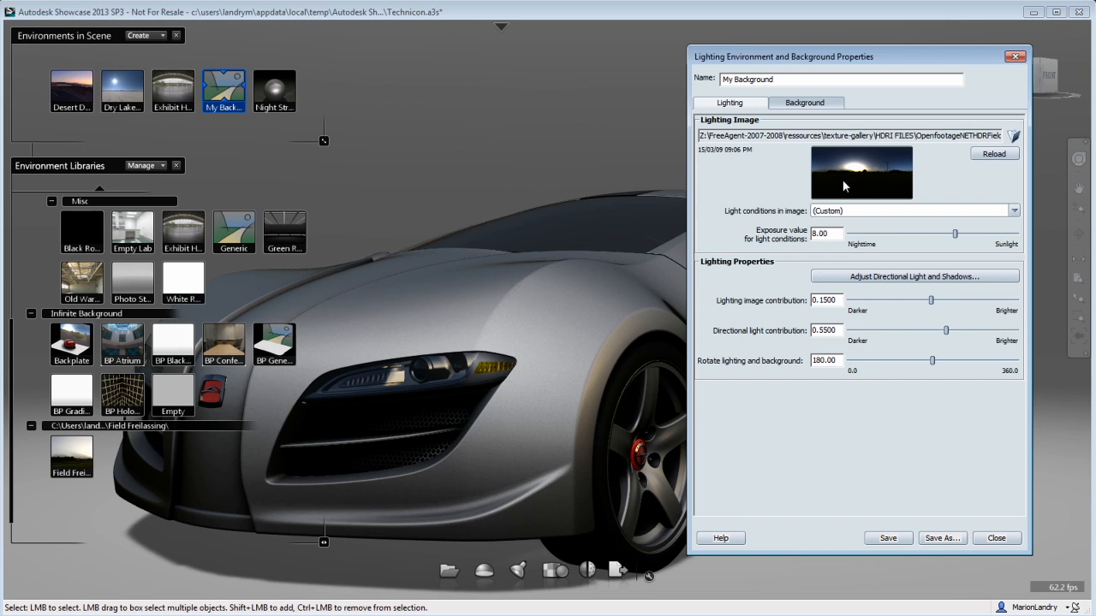
{"action": "mouse_move", "coordinate": [845, 157]}
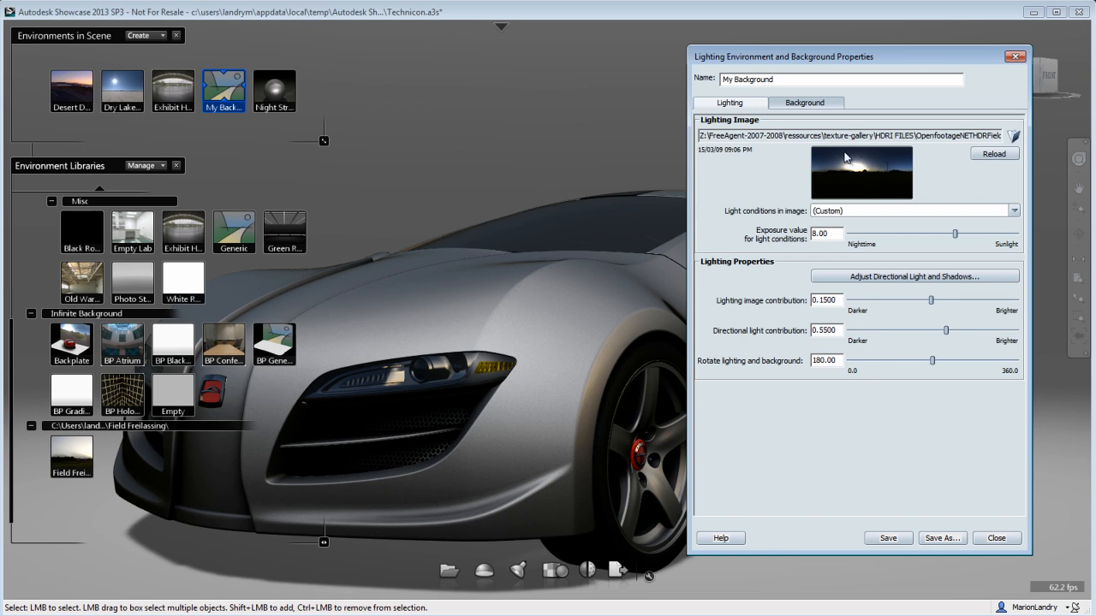
{"action": "mouse_move", "coordinate": [863, 190]}
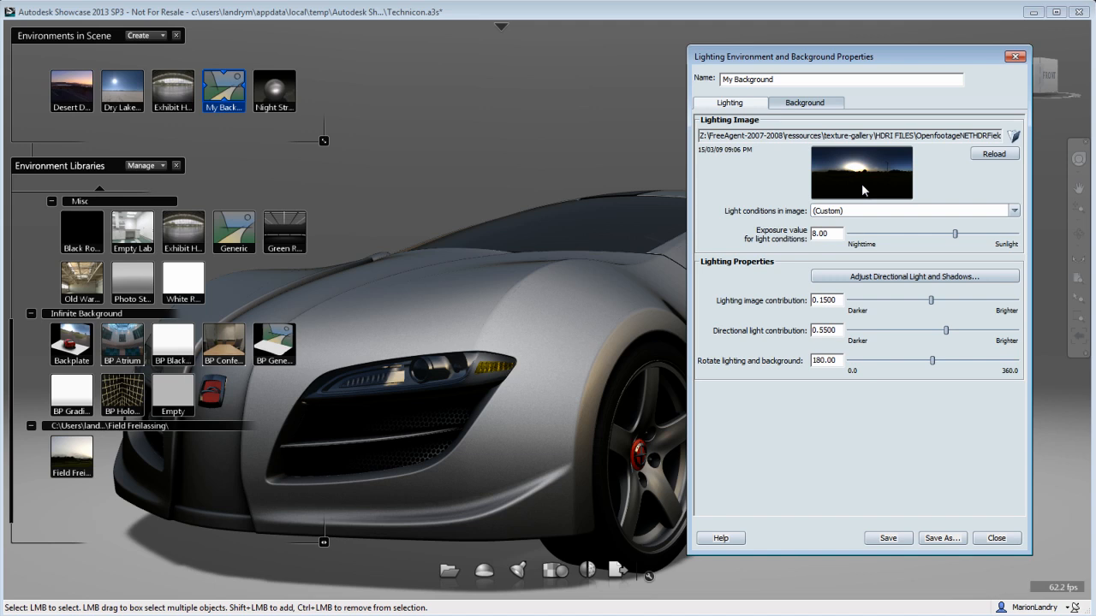
{"action": "mouse_move", "coordinate": [835, 170]}
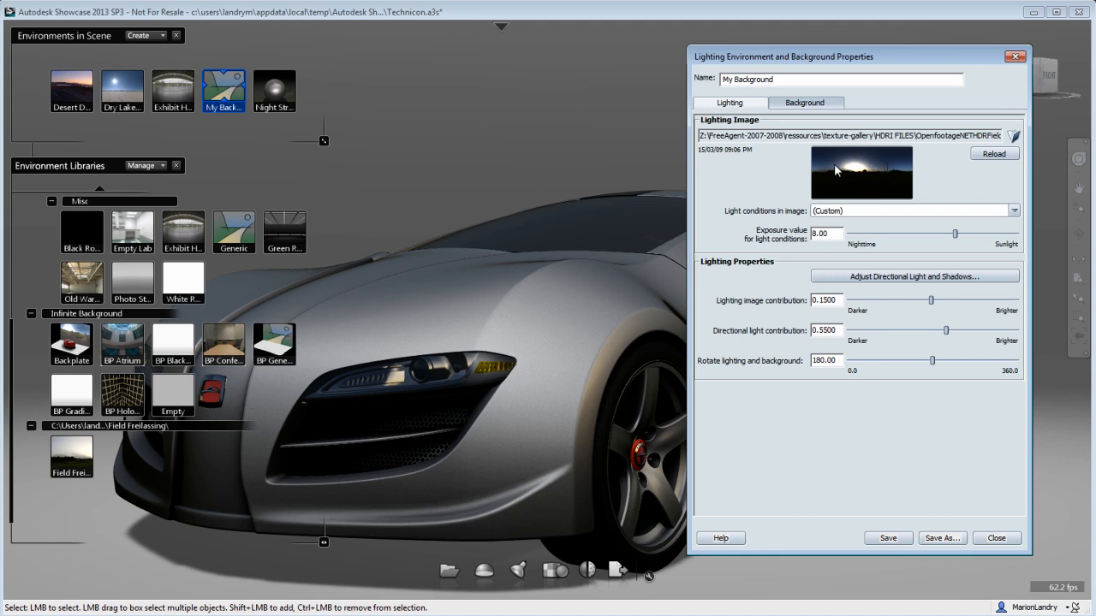
Set light conditions to Exterior: Nighttime and orbit the car to judge the lighting
{"action": "left_click", "coordinate": [1013, 208]}
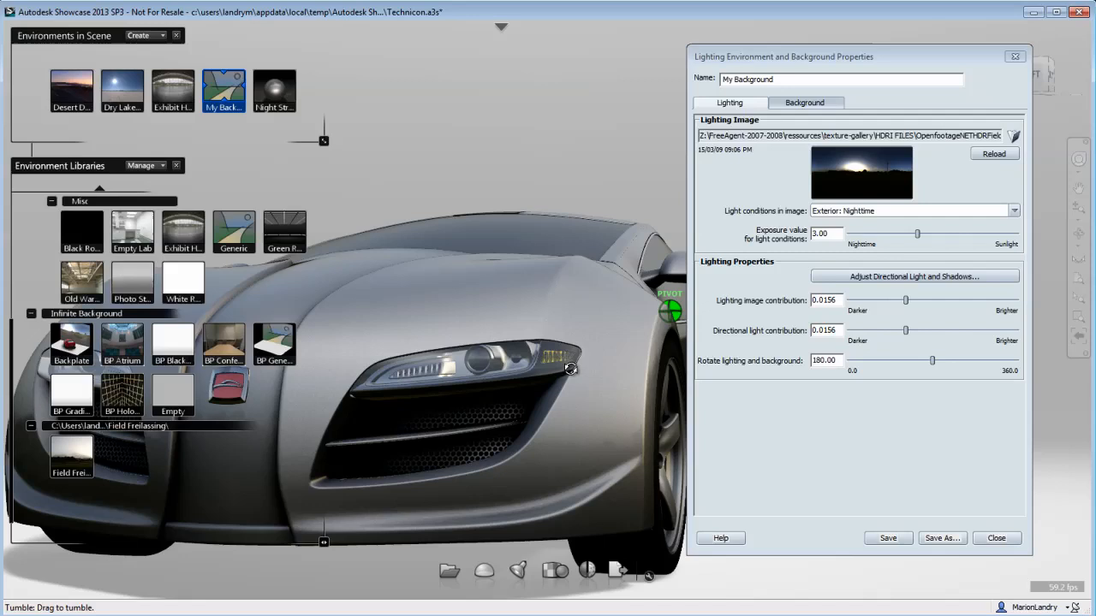
{"action": "left_click_drag", "start_coordinate": [572, 369], "coordinate": [445, 411]}
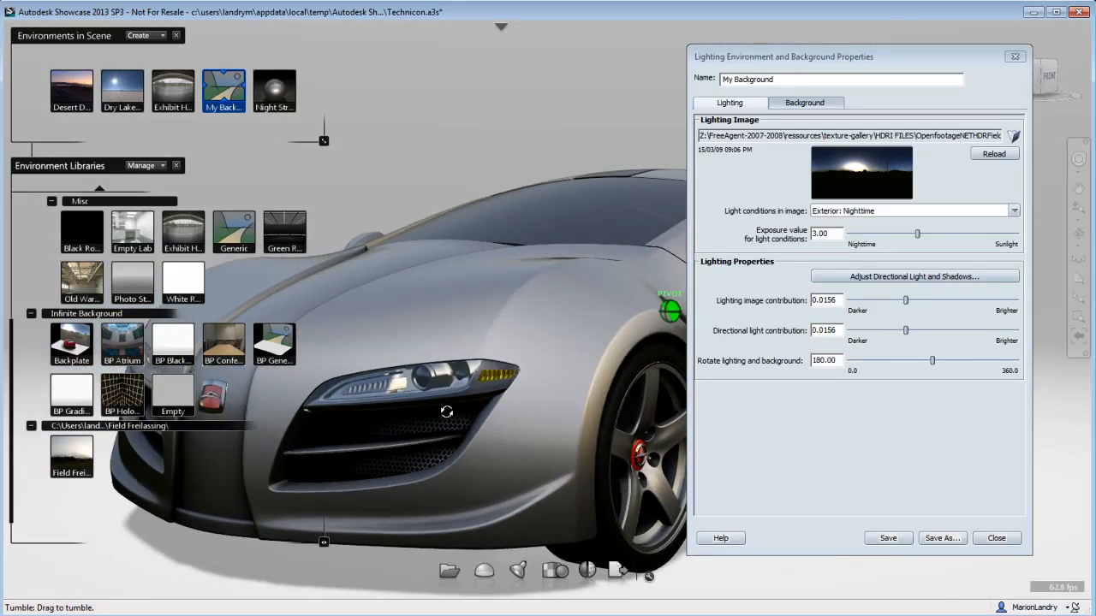
{"action": "left_click_drag", "start_coordinate": [446, 411], "coordinate": [493, 416]}
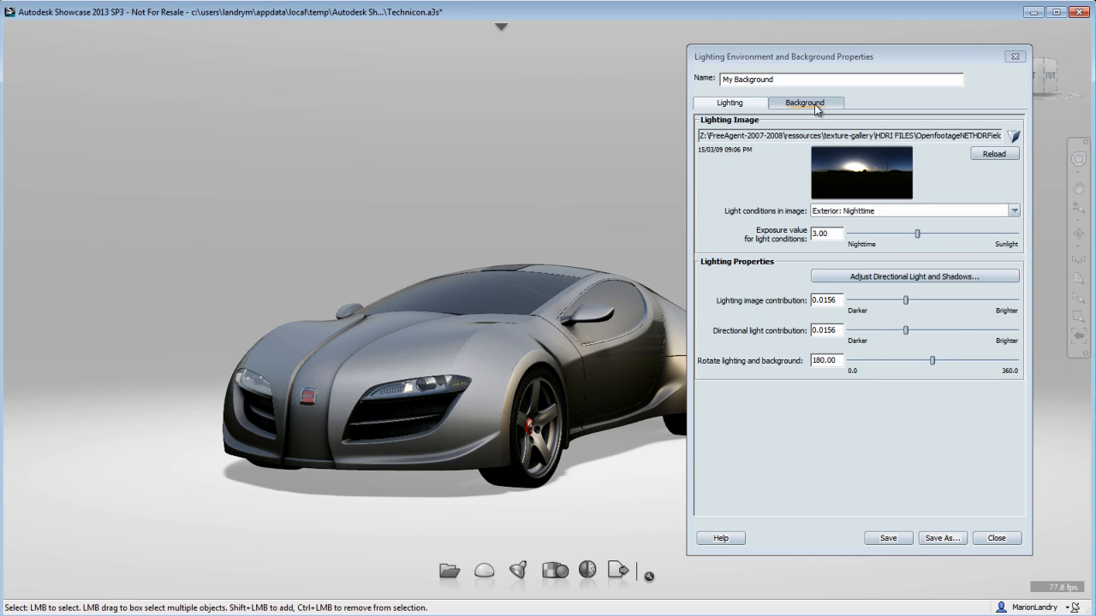
{"action": "mouse_move", "coordinate": [897, 284]}
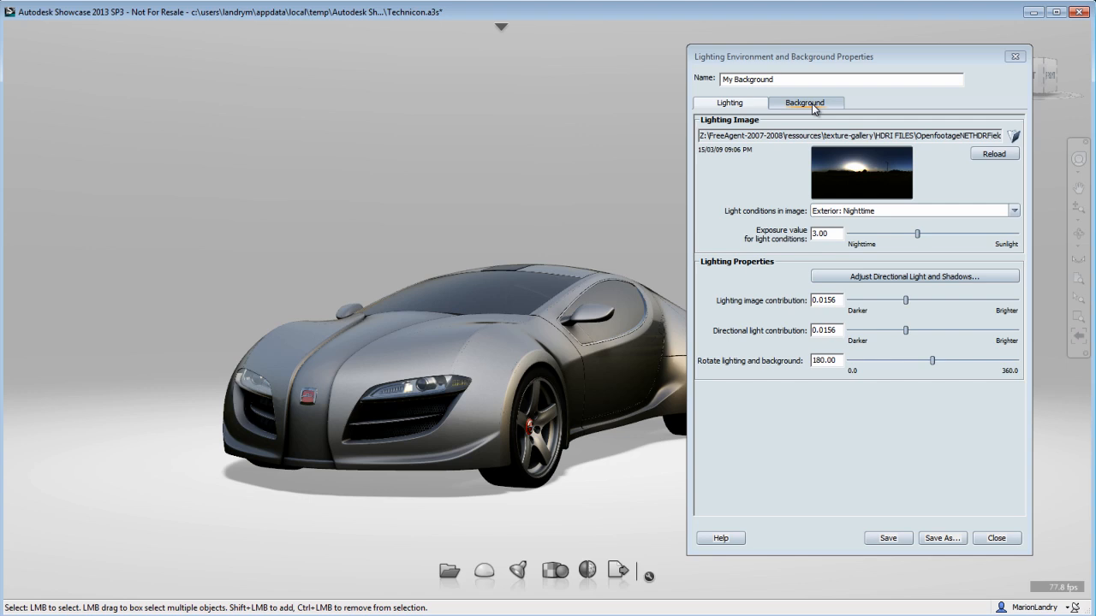
Show the field image as the car's backdrop and begin choosing a separate background image
{"action": "left_click", "coordinate": [805, 102]}
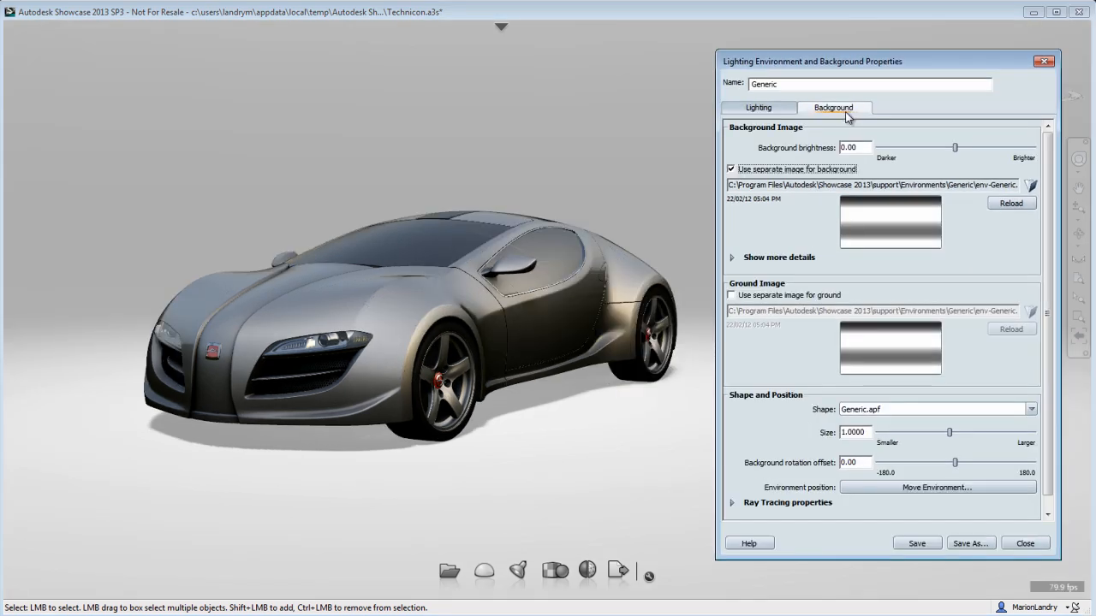
{"action": "mouse_move", "coordinate": [1031, 185]}
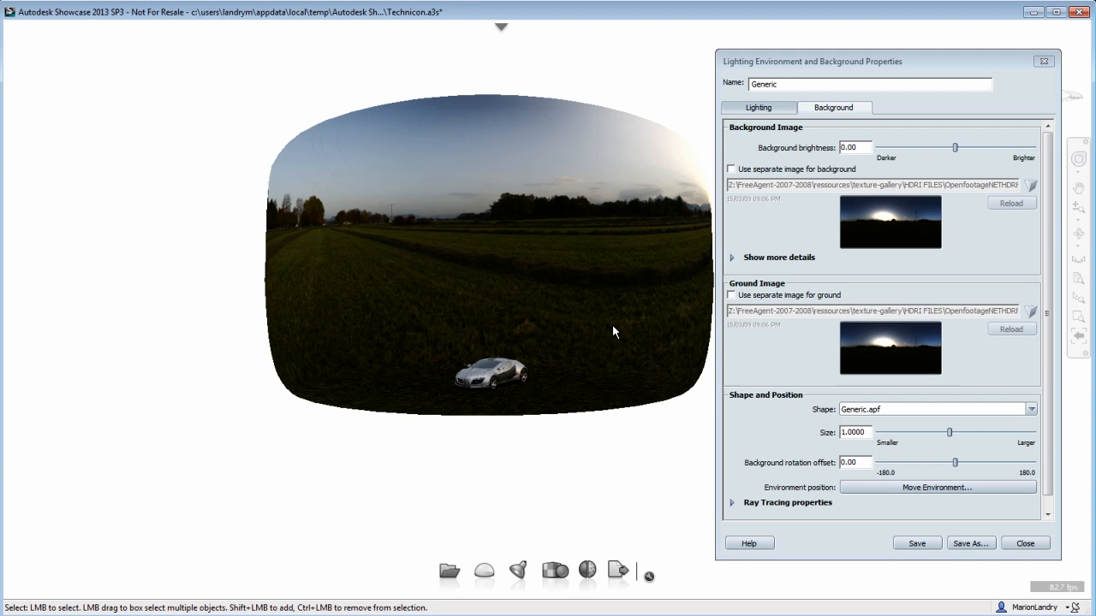
{"action": "left_click", "coordinate": [731, 169]}
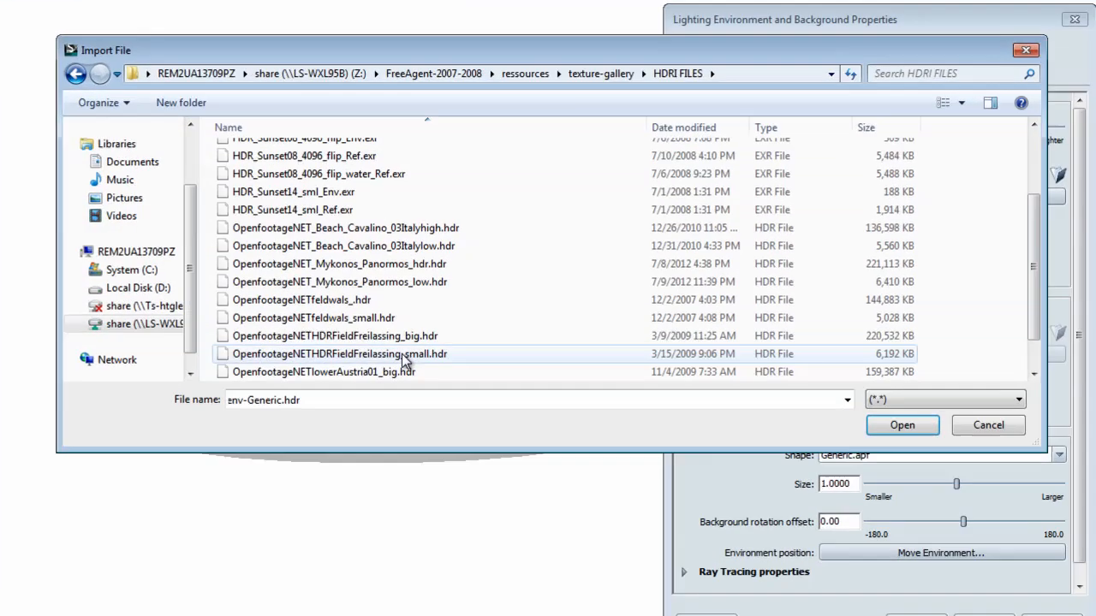
Load OpenfootageNETHDRFieldFreilassing_small.hdr as the separate background image
{"action": "left_click", "coordinate": [334, 353]}
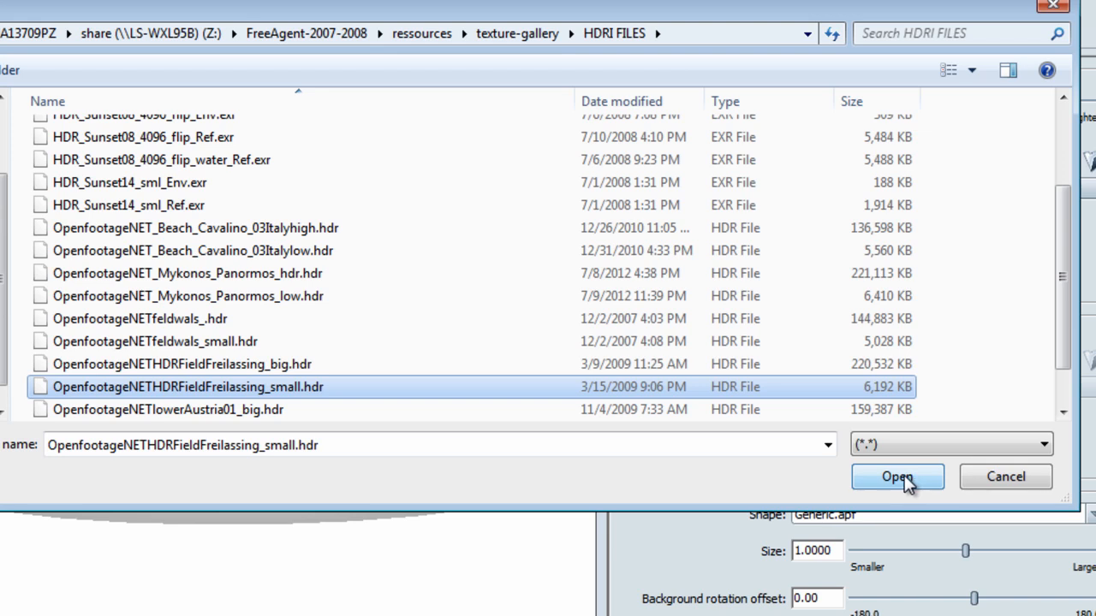
{"action": "left_click", "coordinate": [897, 476]}
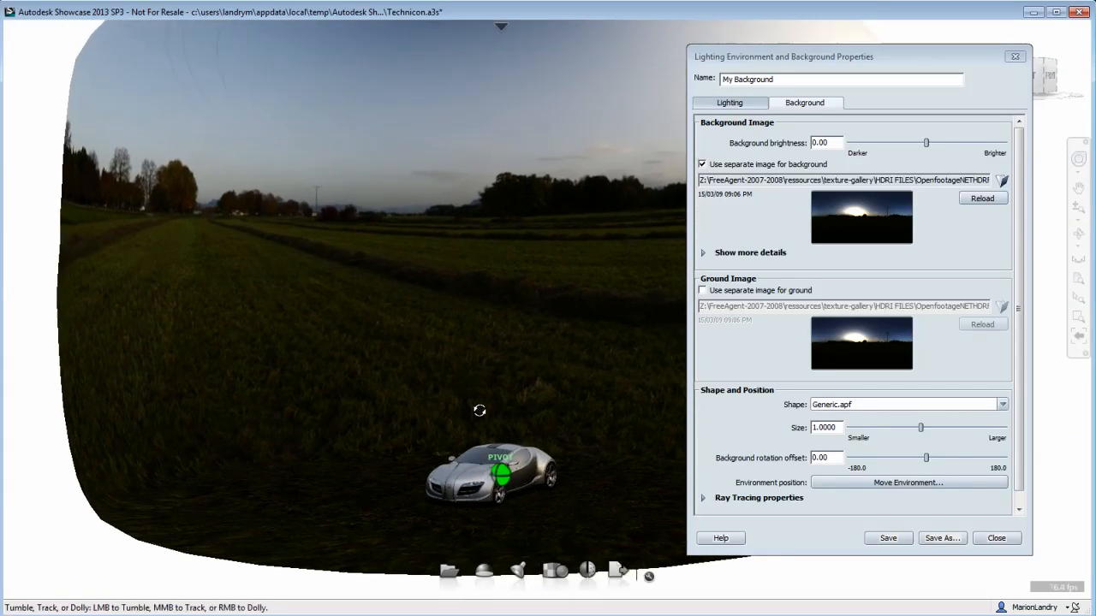
Slide the background texture down so the horizon and grass align behind the car, then stop moving
{"action": "left_click_drag", "start_coordinate": [479, 410], "coordinate": [476, 375]}
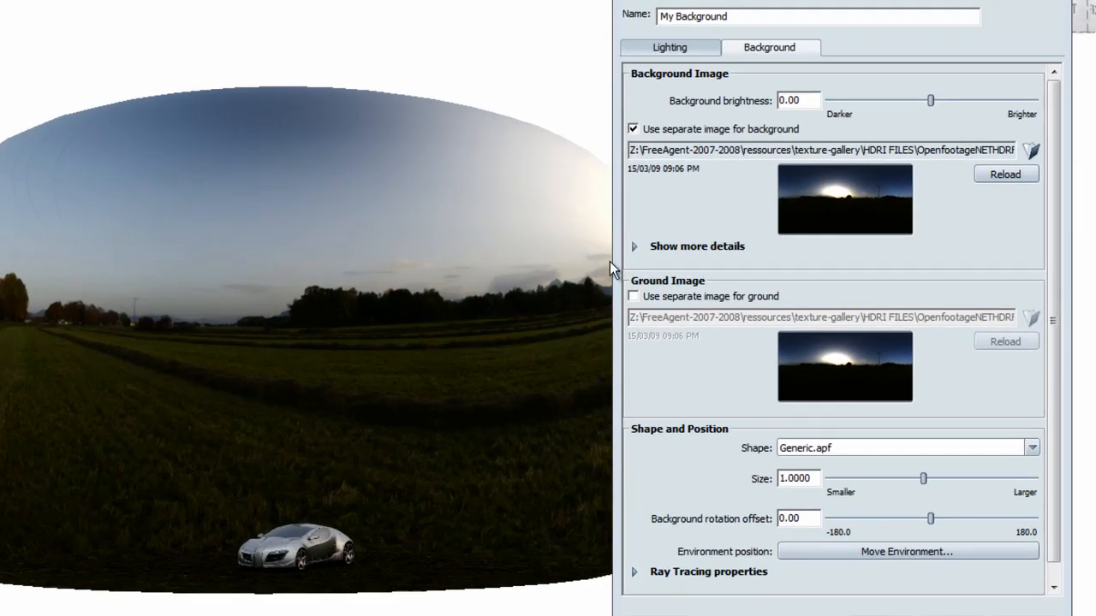
{"action": "left_click", "coordinate": [634, 247]}
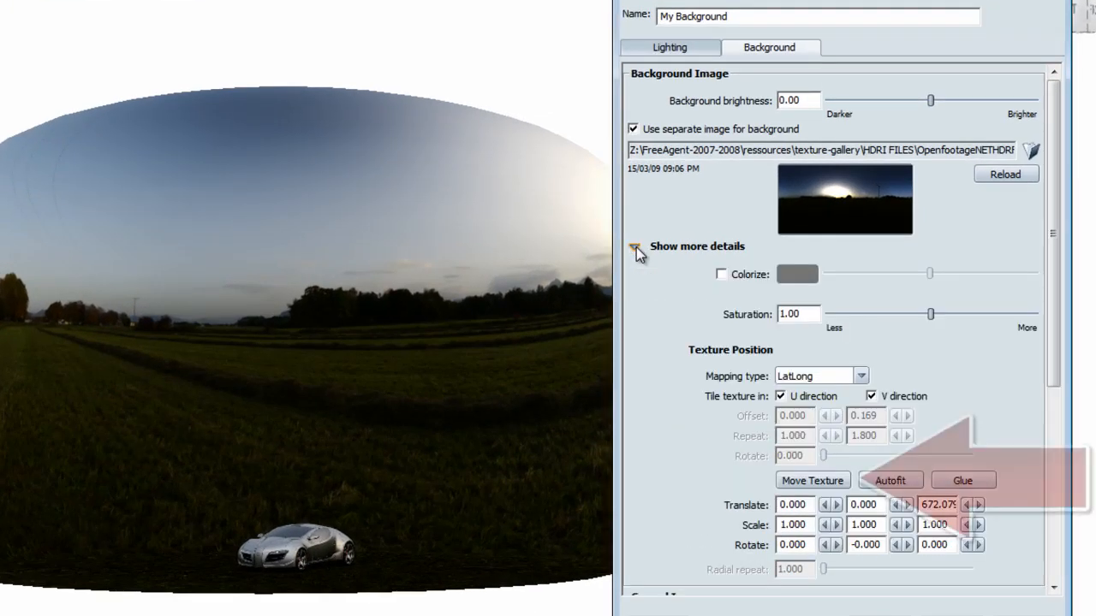
{"action": "left_click", "coordinate": [811, 479]}
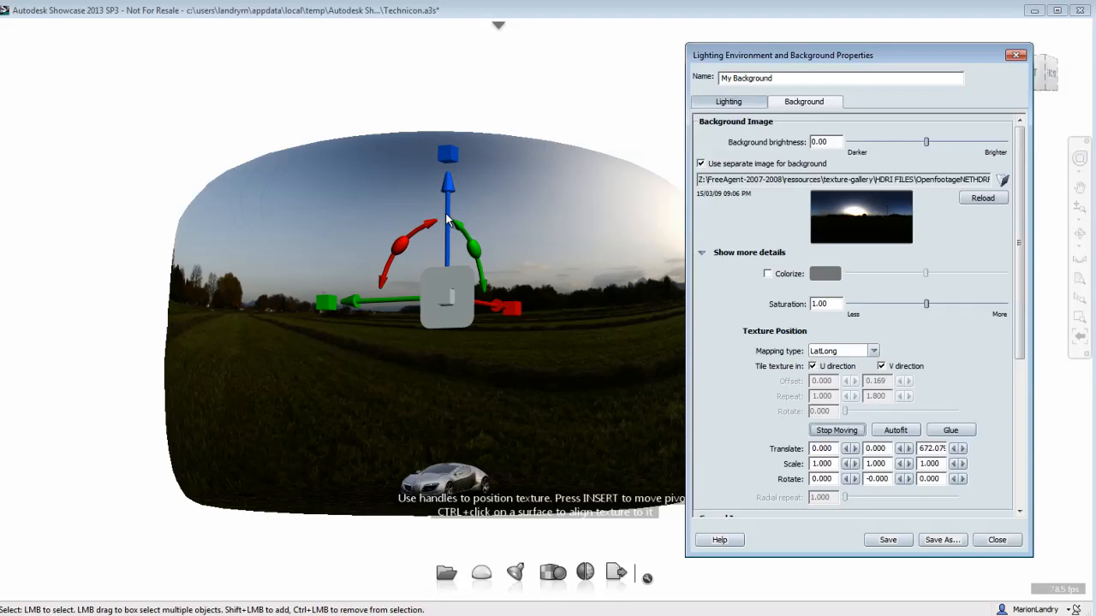
{"action": "left_click_drag", "start_coordinate": [449, 219], "coordinate": [448, 368]}
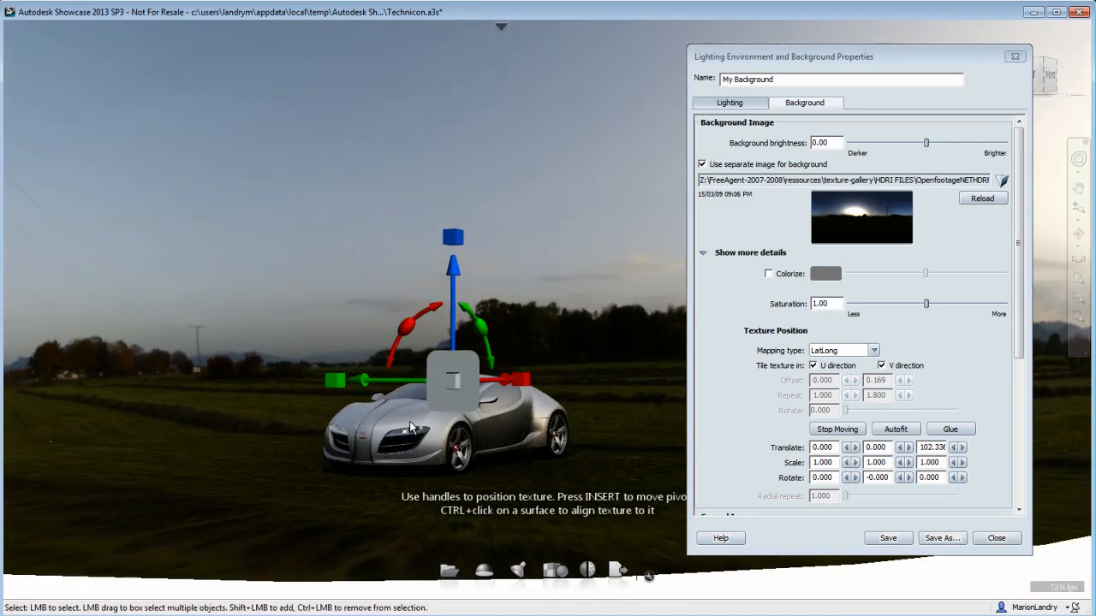
{"action": "left_click", "coordinate": [837, 428]}
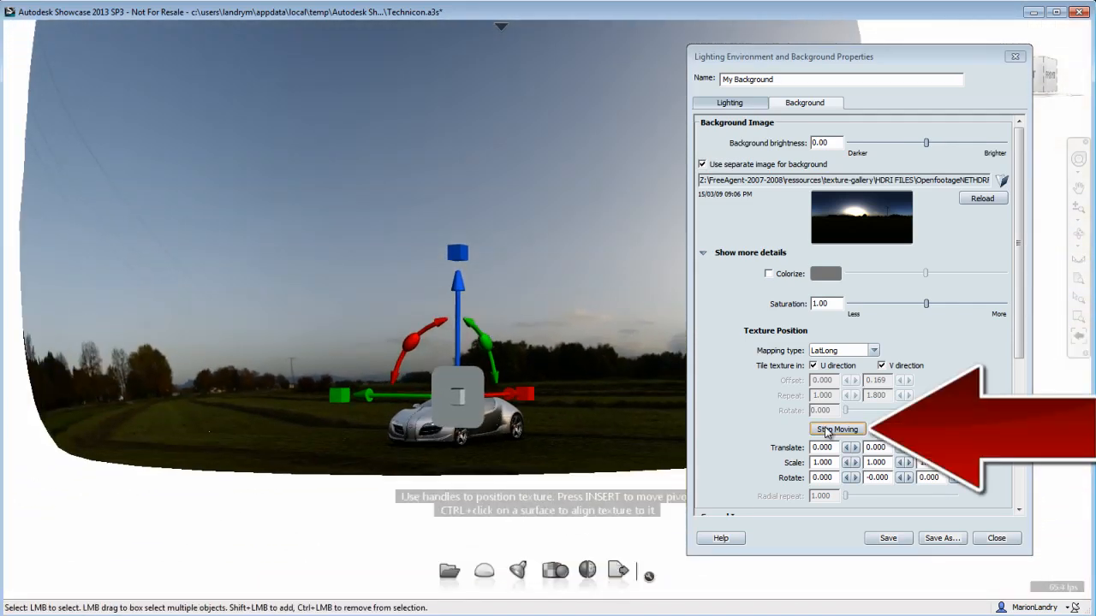
{"action": "left_click", "coordinate": [836, 428]}
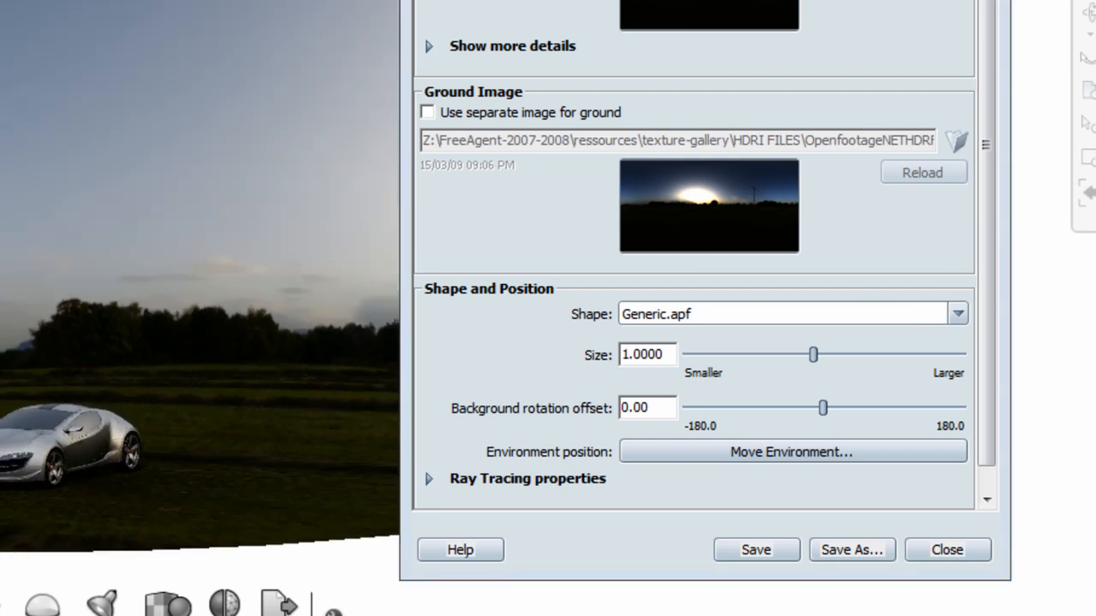
Try the Rectangle.apf shape, then set the environment shape to HalfDome.apf
{"action": "left_click", "coordinate": [957, 314]}
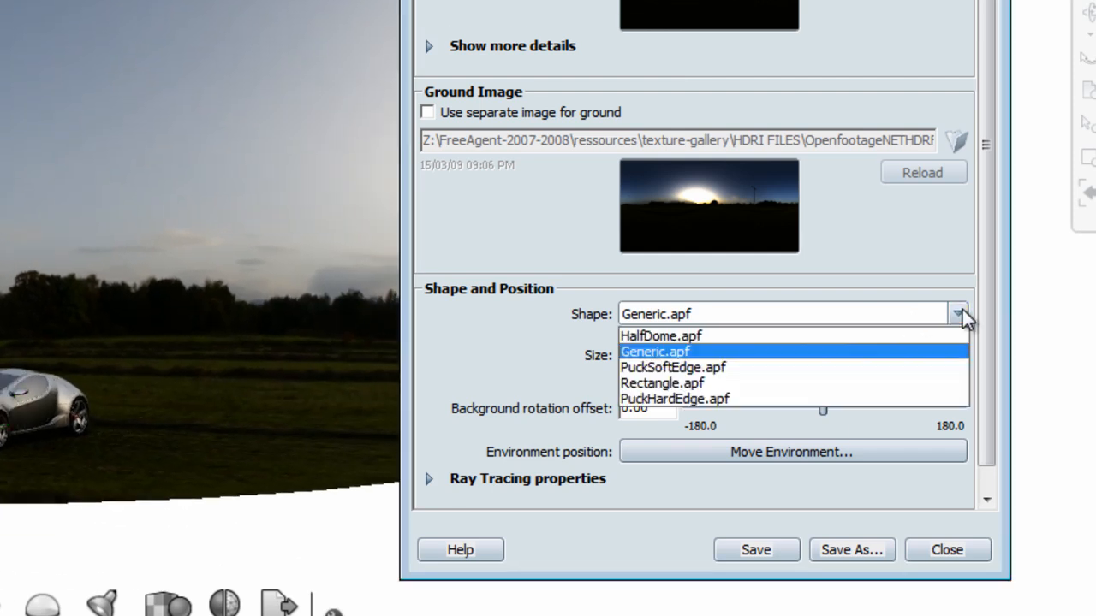
{"action": "left_click", "coordinate": [673, 366]}
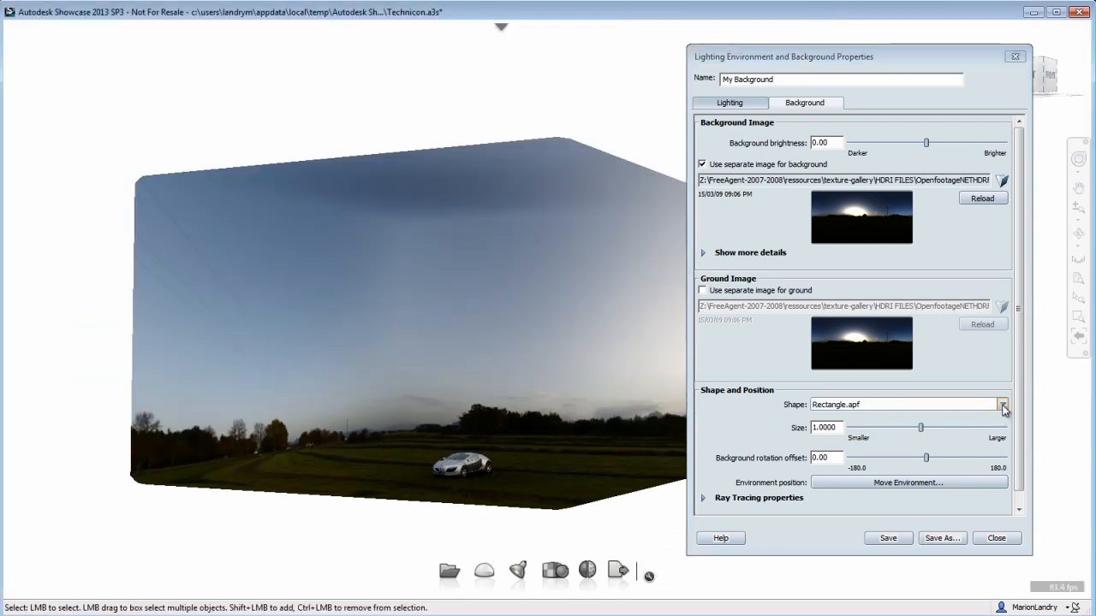
{"action": "left_click", "coordinate": [1003, 404]}
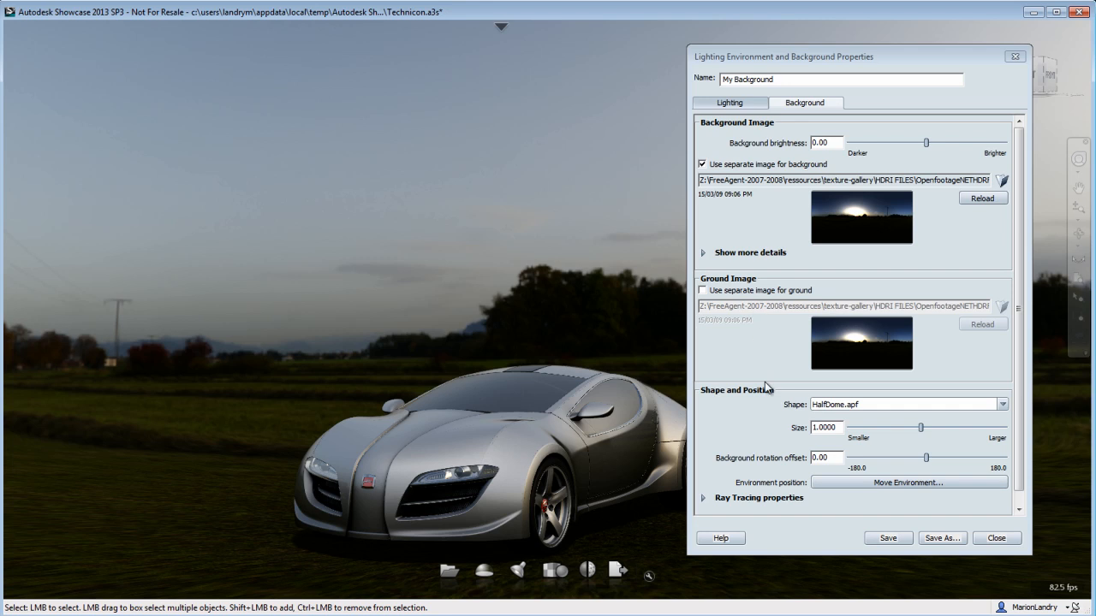
Raise the background image brightness with the slider and fine-tune its value
{"action": "left_click_drag", "start_coordinate": [900, 142], "coordinate": [924, 142]}
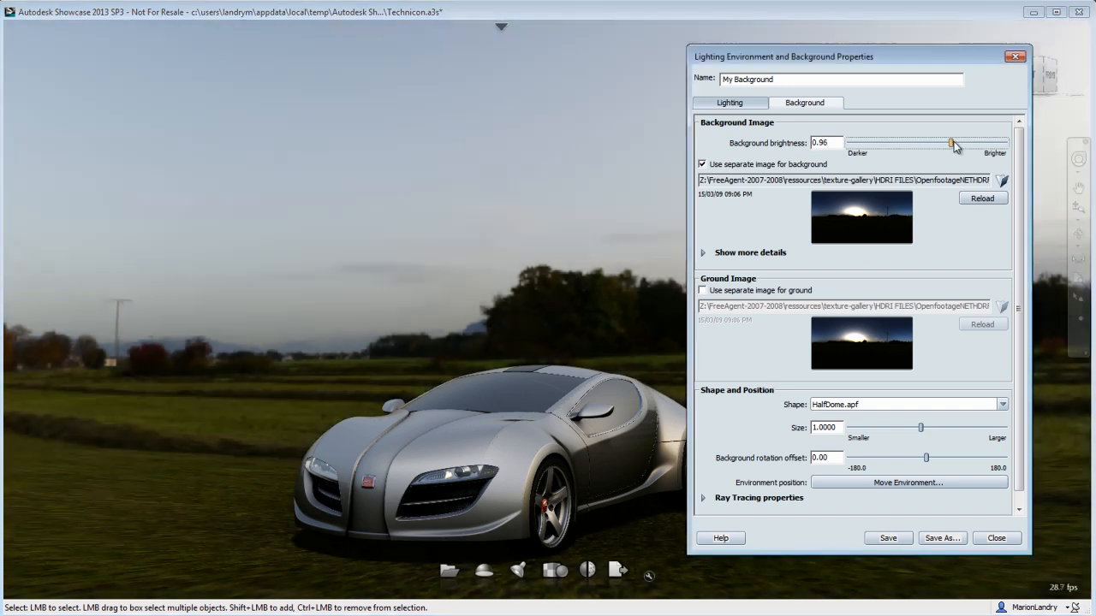
{"action": "left_click_drag", "start_coordinate": [950, 143], "coordinate": [918, 143]}
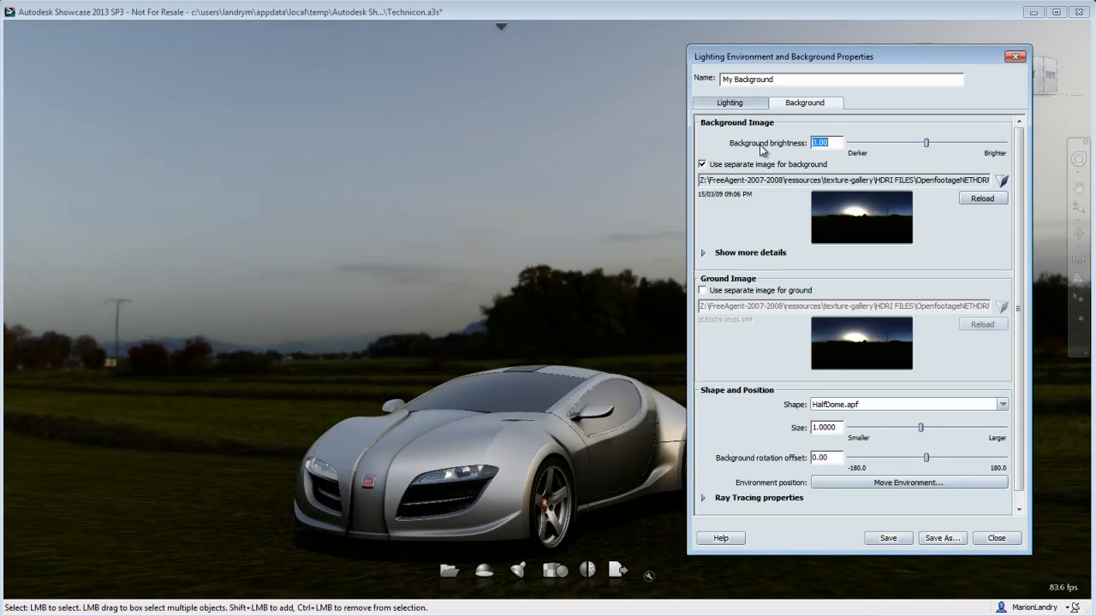
{"action": "mouse_move", "coordinate": [729, 103]}
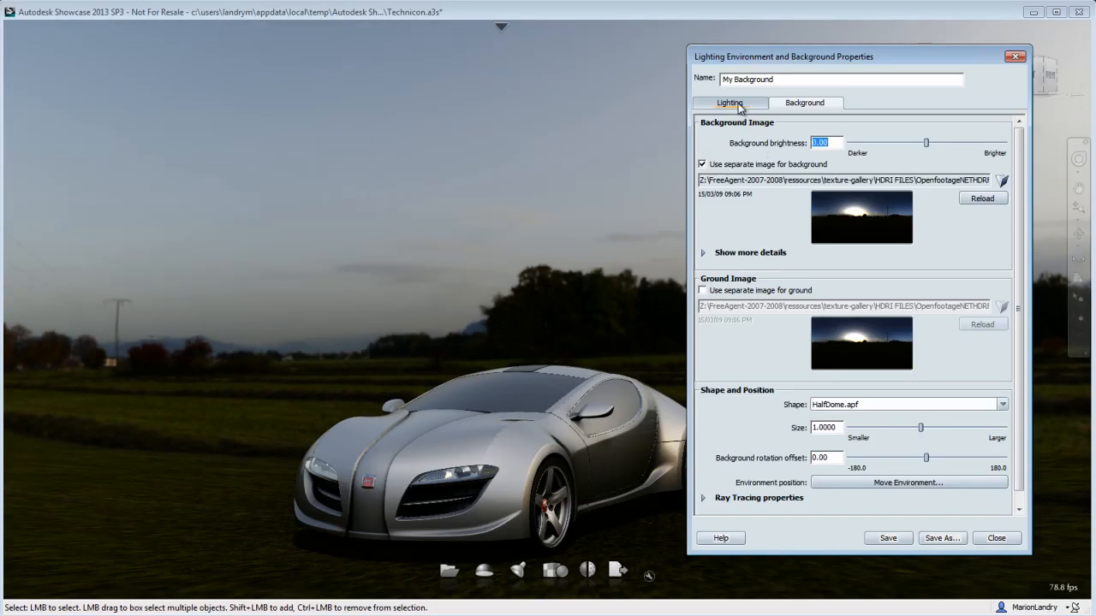
Set My Background's lighting image contribution to 0.0250 after zeroing both light contributions
{"action": "left_click", "coordinate": [729, 103]}
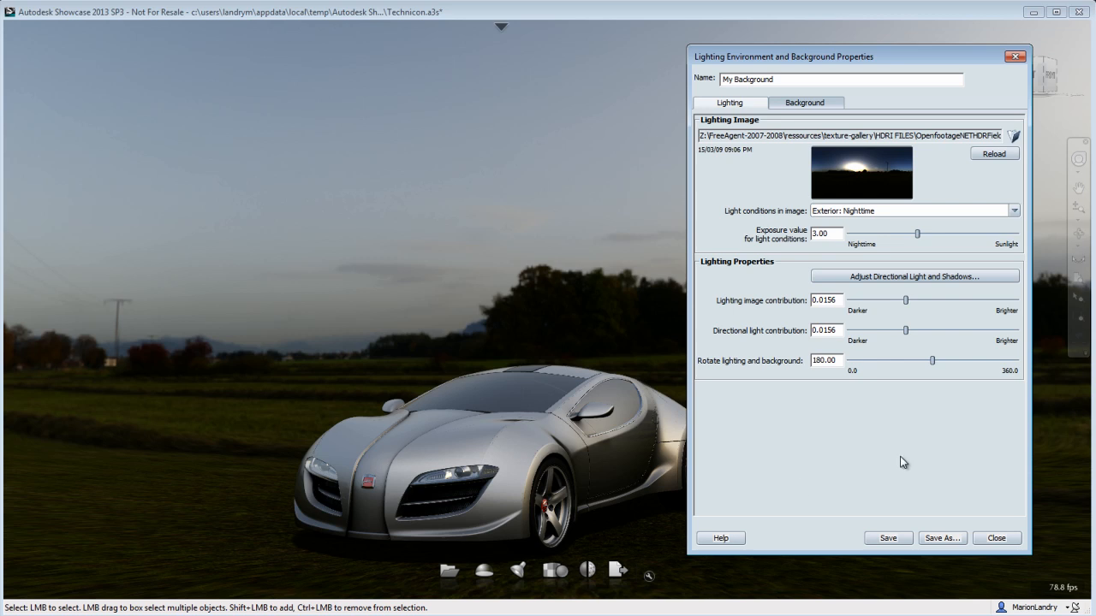
{"action": "mouse_move", "coordinate": [779, 461]}
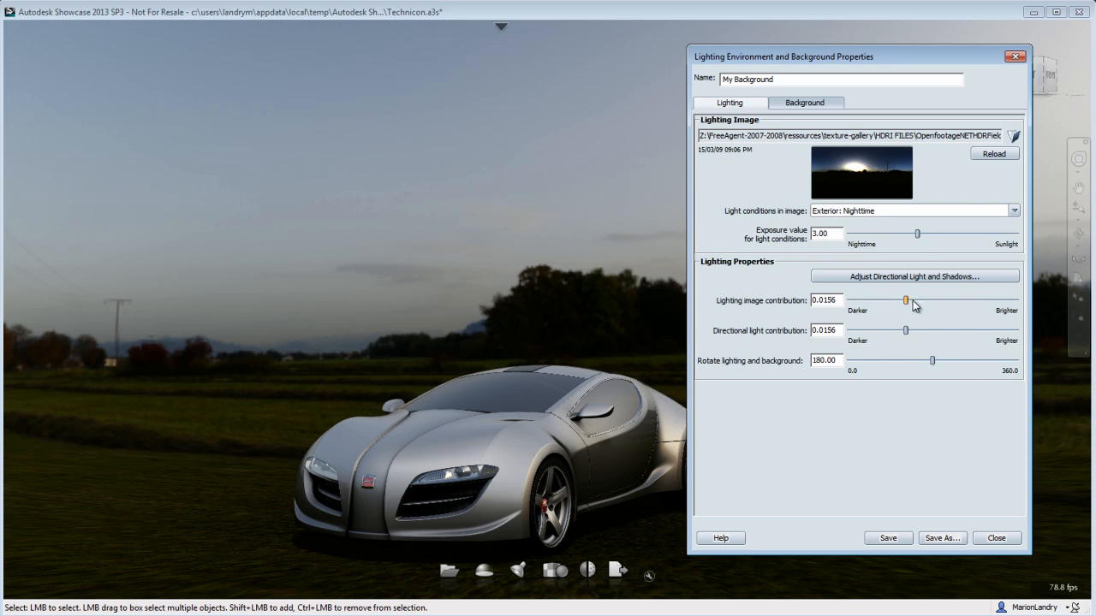
{"action": "left_click_drag", "start_coordinate": [883, 300], "coordinate": [846, 300]}
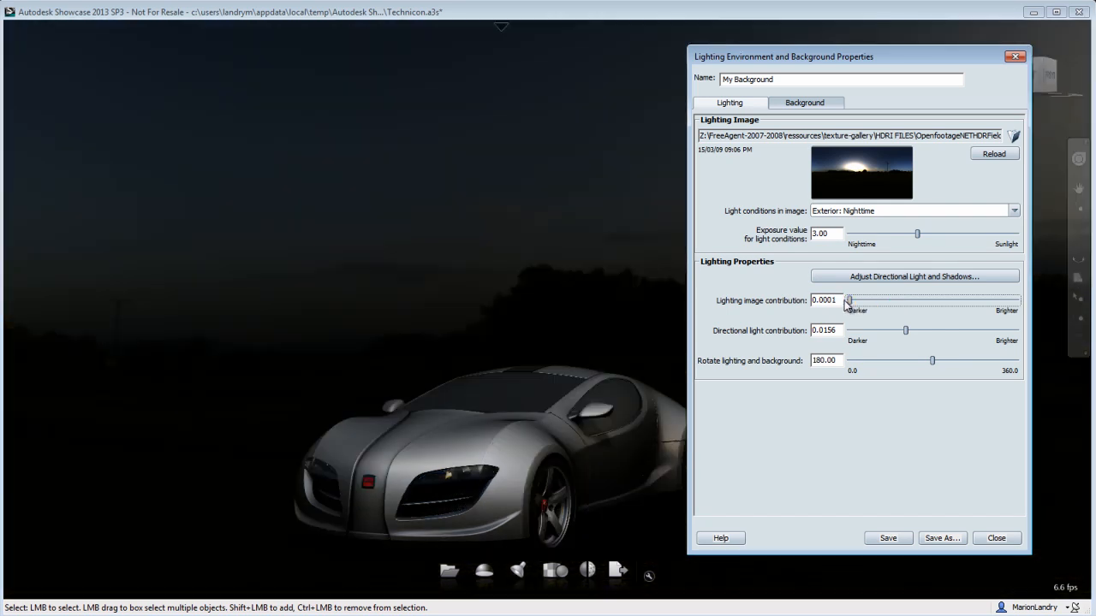
{"action": "left_click_drag", "start_coordinate": [904, 329], "coordinate": [849, 329]}
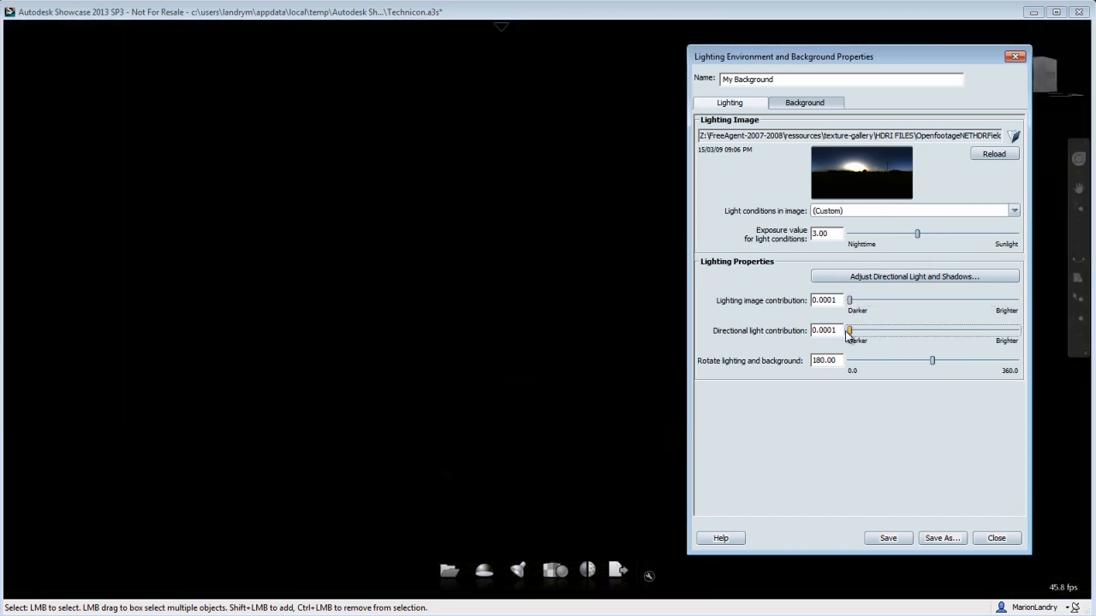
{"action": "mouse_move", "coordinate": [842, 442]}
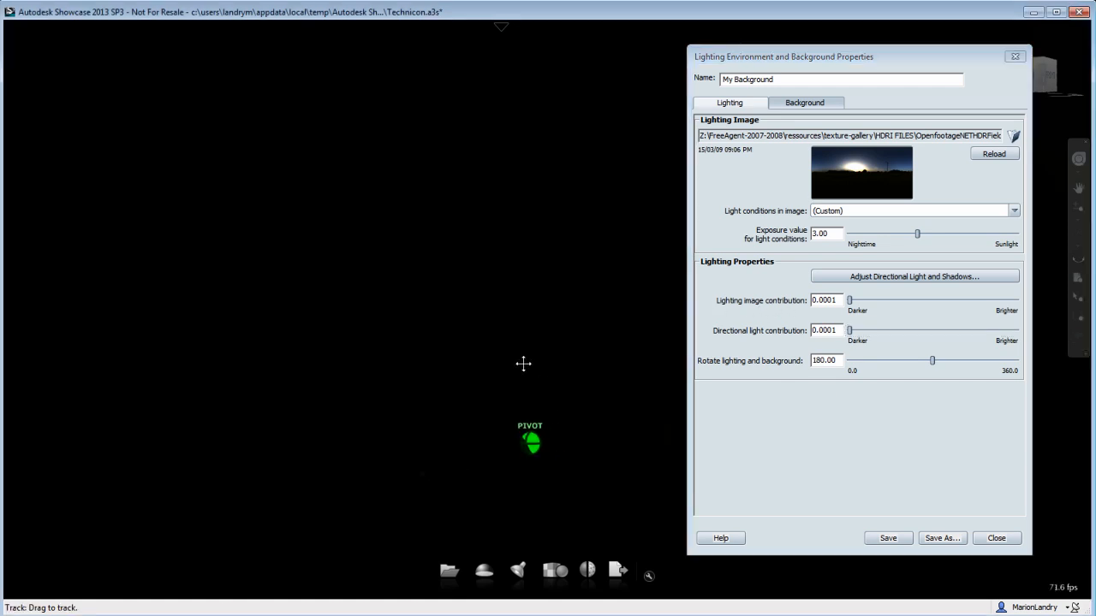
{"action": "left_click_drag", "start_coordinate": [849, 300], "coordinate": [863, 299]}
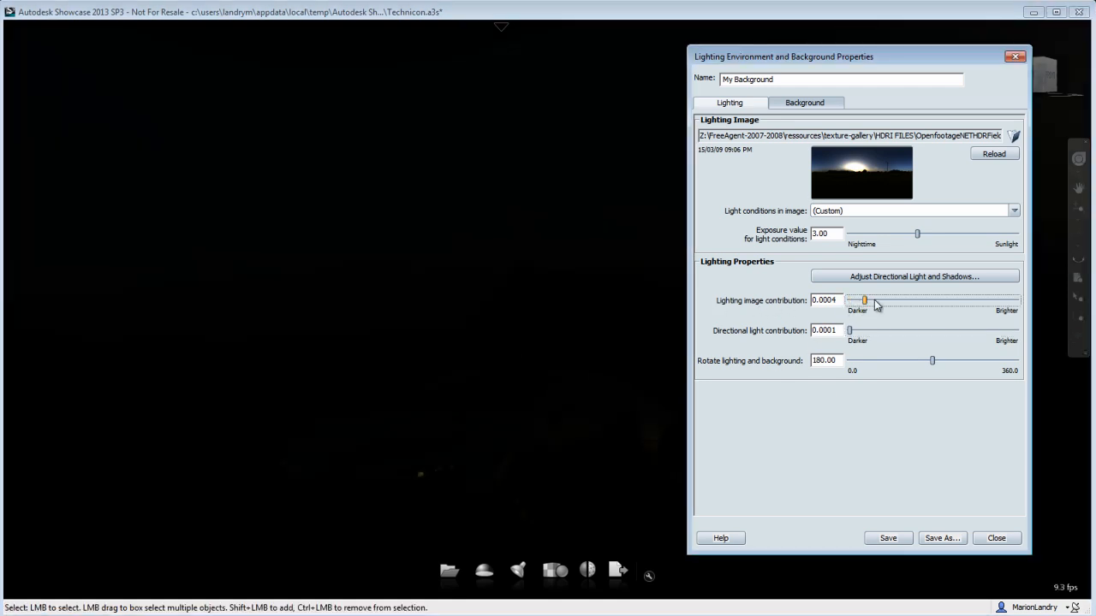
{"action": "left_click_drag", "start_coordinate": [863, 300], "coordinate": [897, 299]}
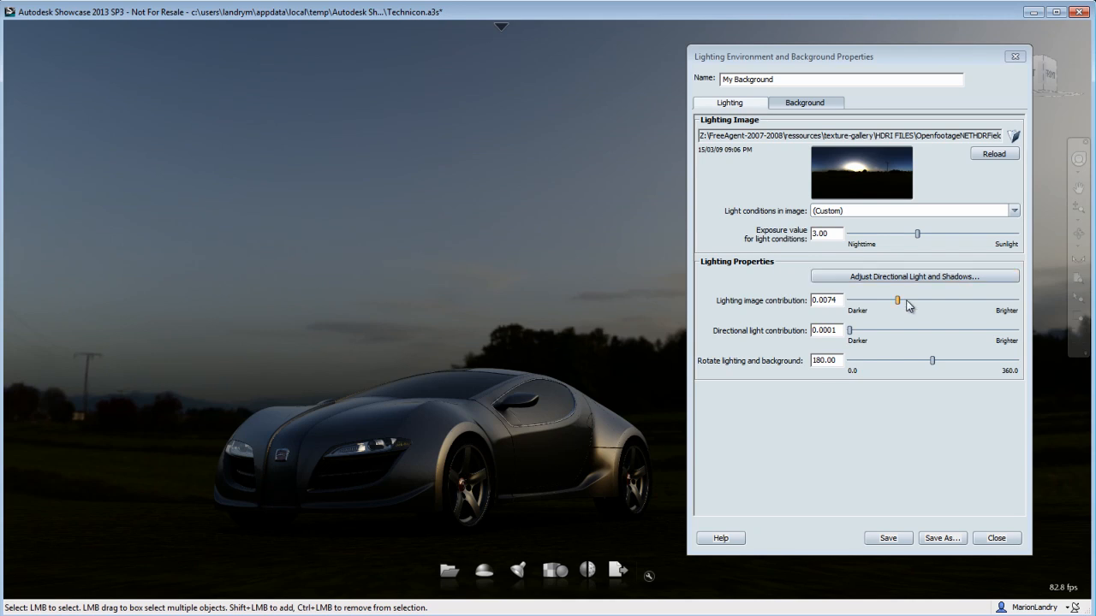
{"action": "left_click_drag", "start_coordinate": [897, 300], "coordinate": [914, 299]}
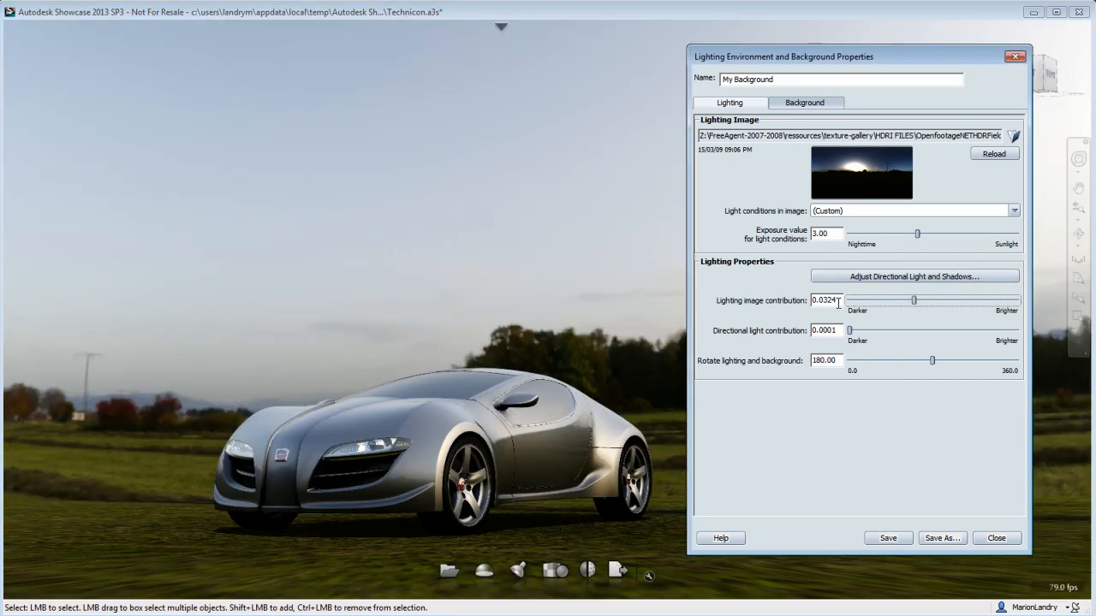
{"action": "triple_click", "coordinate": [825, 301]}
{"action": "type", "text": "0.0250"}
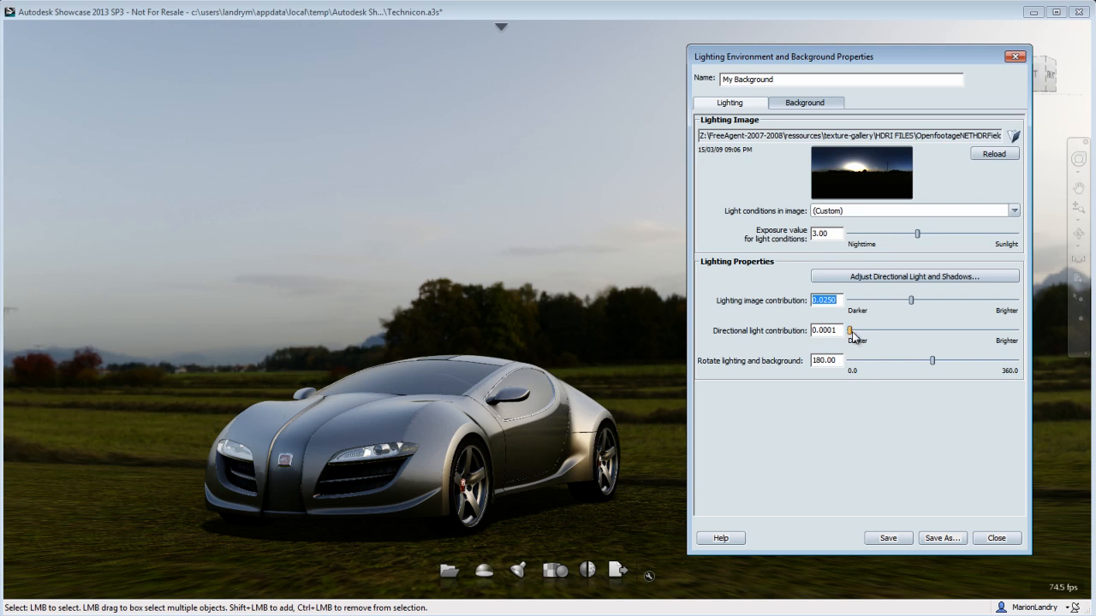
Raise the directional light contribution to about 0.019 so the car is naturally lit
{"action": "left_click_drag", "start_coordinate": [847, 330], "coordinate": [865, 331]}
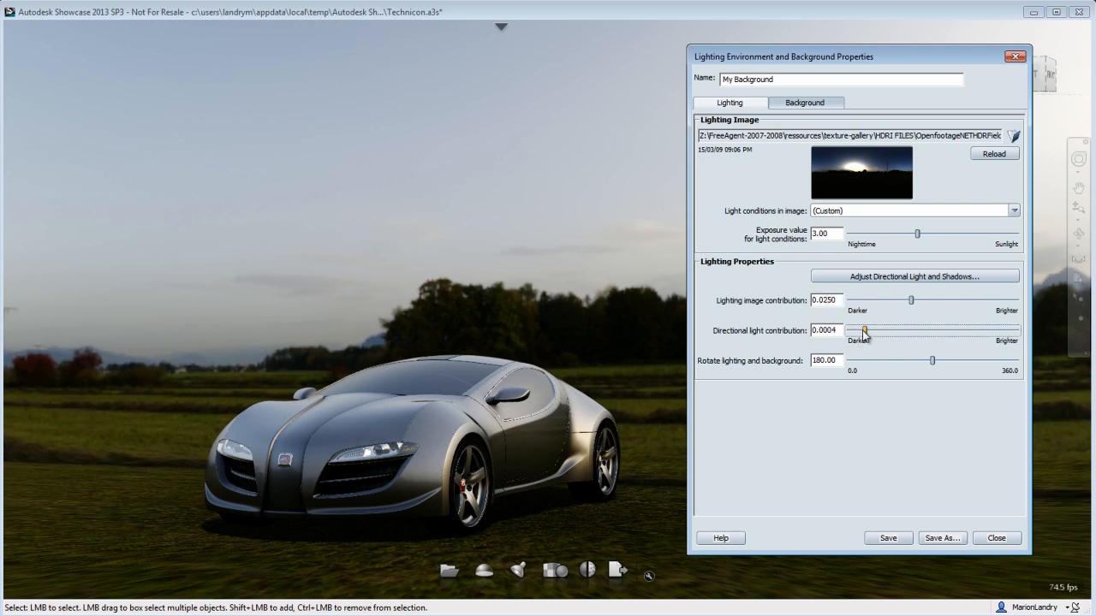
{"action": "left_click_drag", "start_coordinate": [863, 332], "coordinate": [880, 332]}
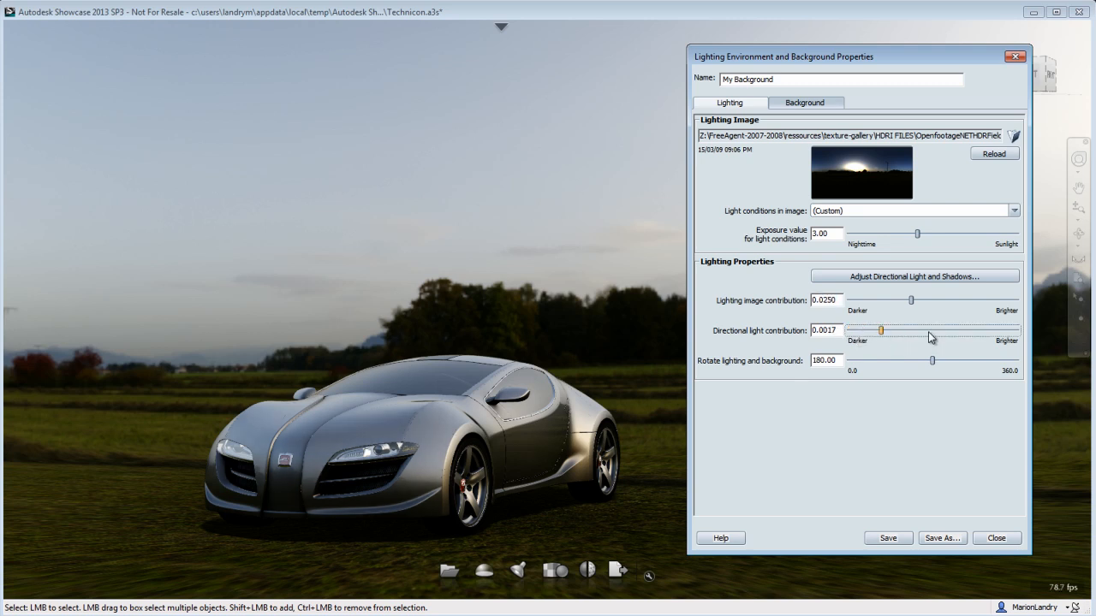
{"action": "left_click_drag", "start_coordinate": [880, 328], "coordinate": [914, 329]}
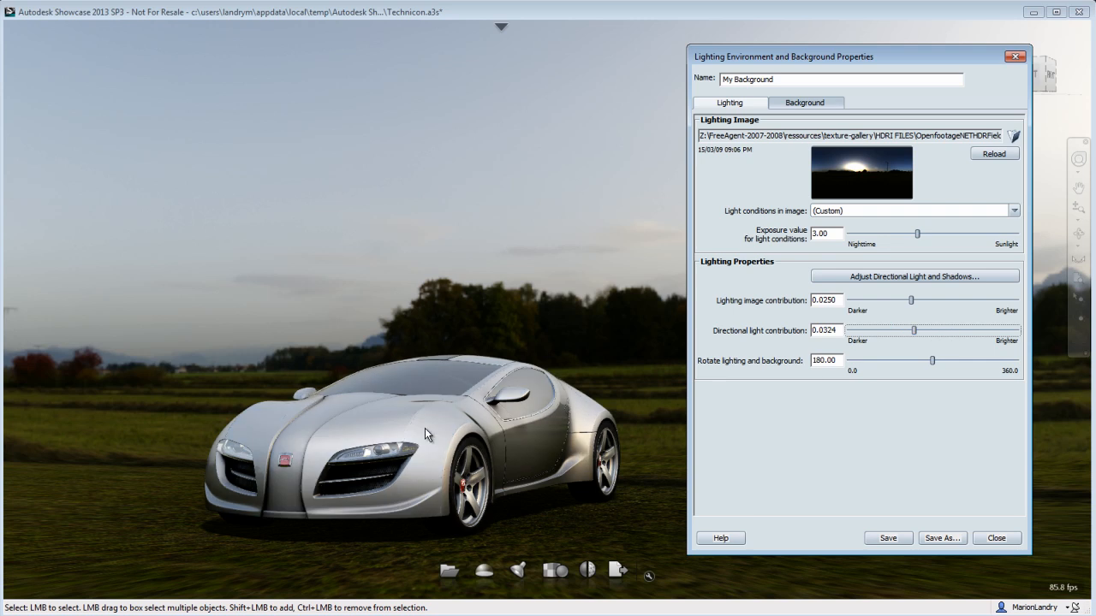
{"action": "mouse_move", "coordinate": [913, 331]}
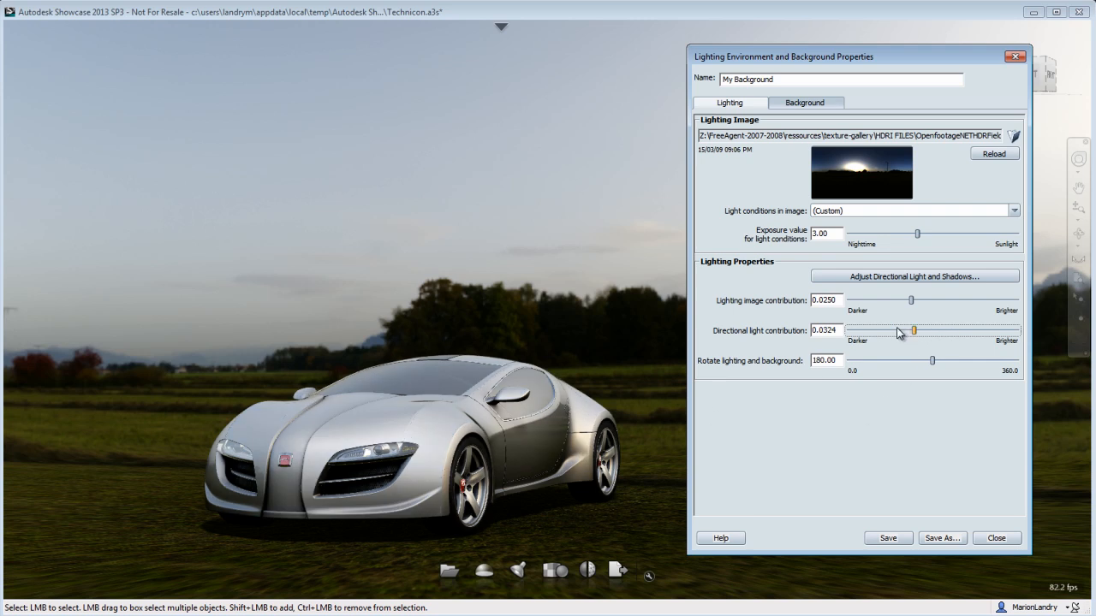
{"action": "left_click_drag", "start_coordinate": [914, 332], "coordinate": [897, 332]}
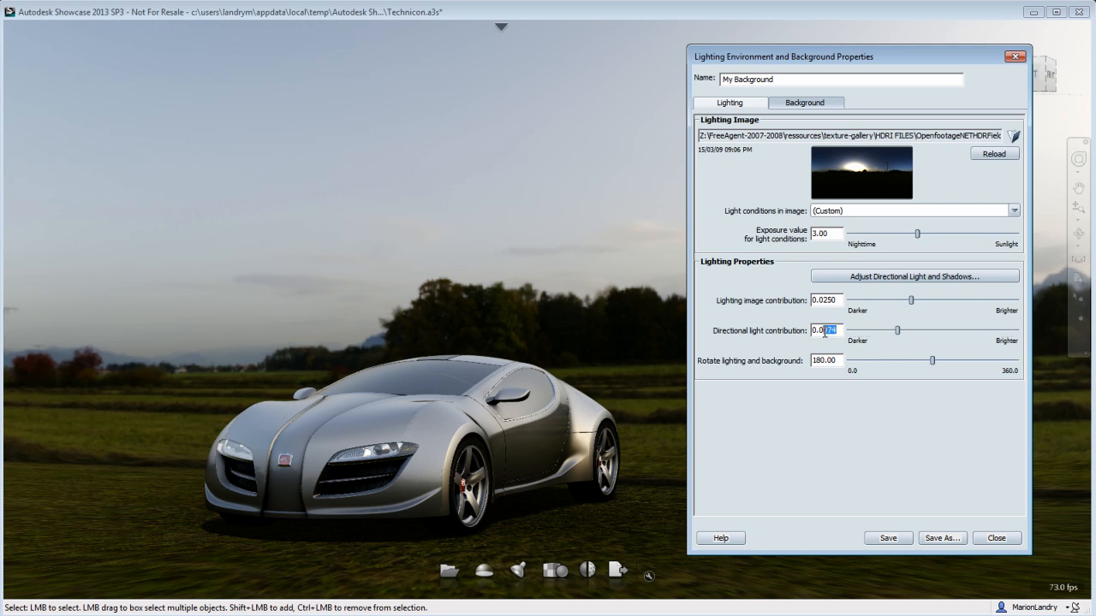
{"action": "triple_click", "coordinate": [825, 331]}
{"action": "type", "text": "0.0144"}
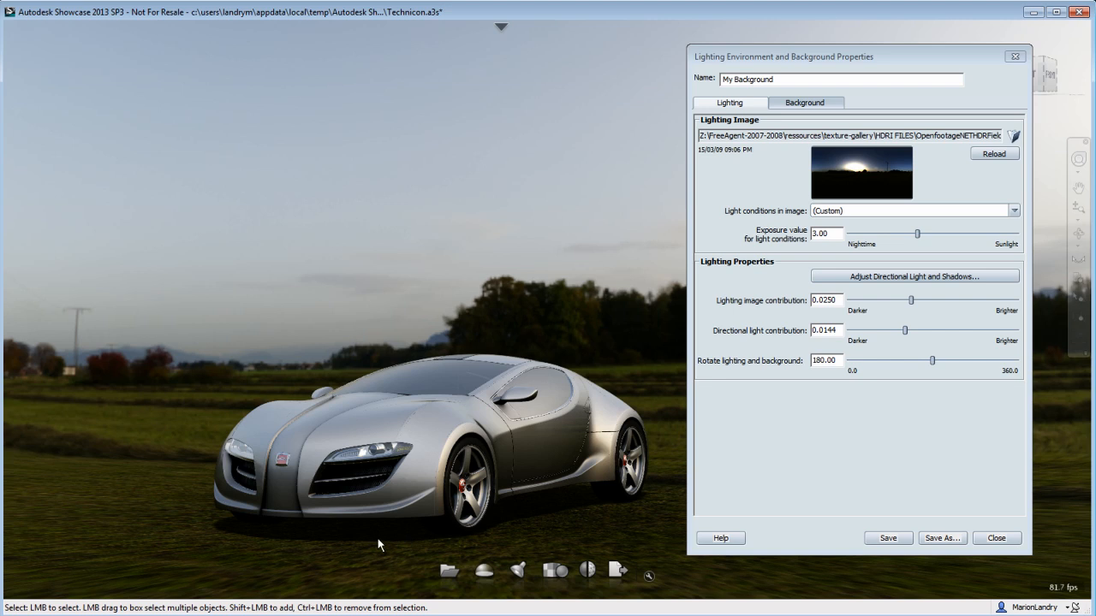
{"action": "left_click_drag", "start_coordinate": [380, 544], "coordinate": [455, 489]}
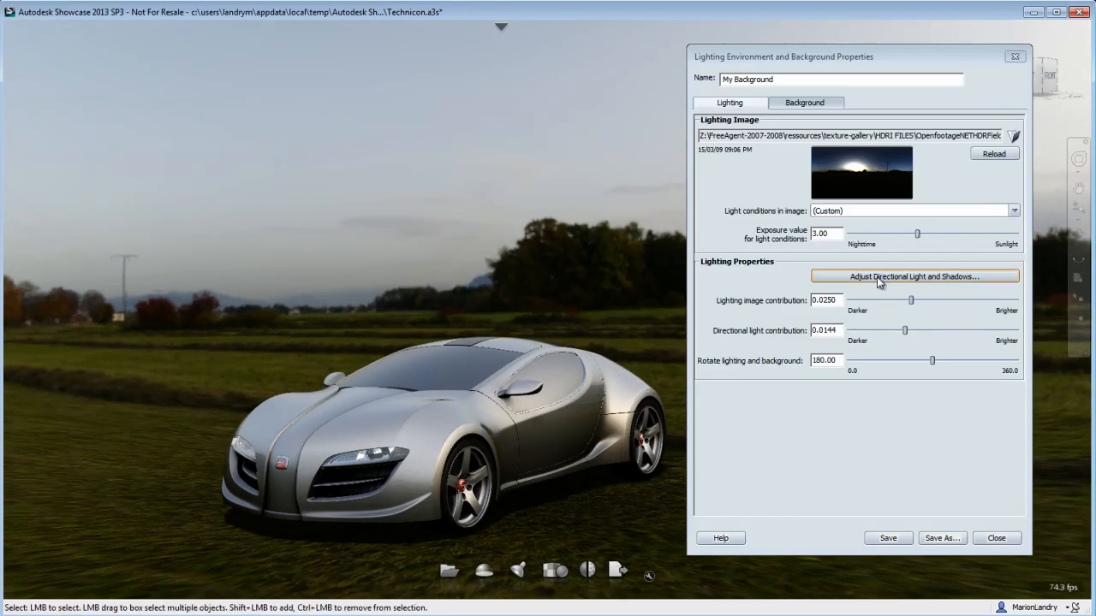
Place the environment light interactively at azimuth 308.4 and elevation 12.6, lowering the car's highlights
{"action": "left_click", "coordinate": [914, 275]}
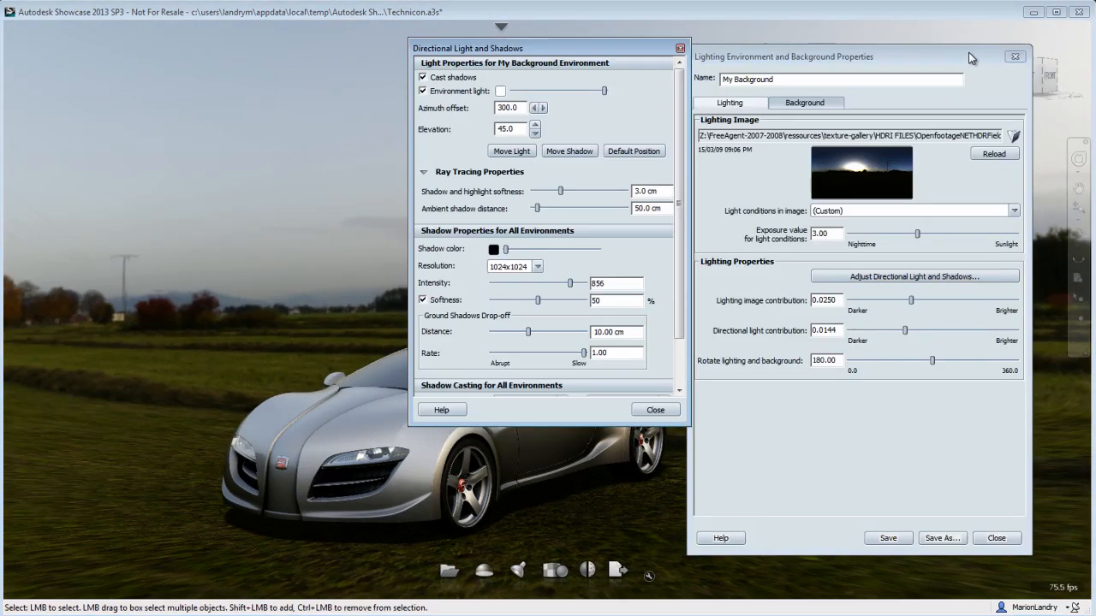
{"action": "left_click_drag", "start_coordinate": [784, 57], "coordinate": [1010, 216]}
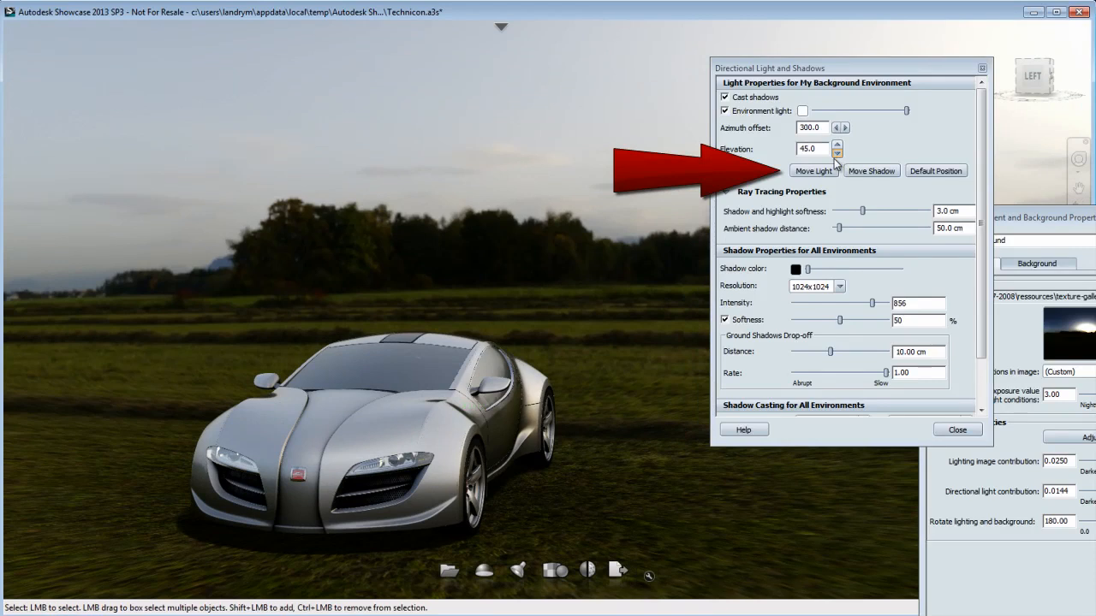
{"action": "left_click", "coordinate": [811, 171]}
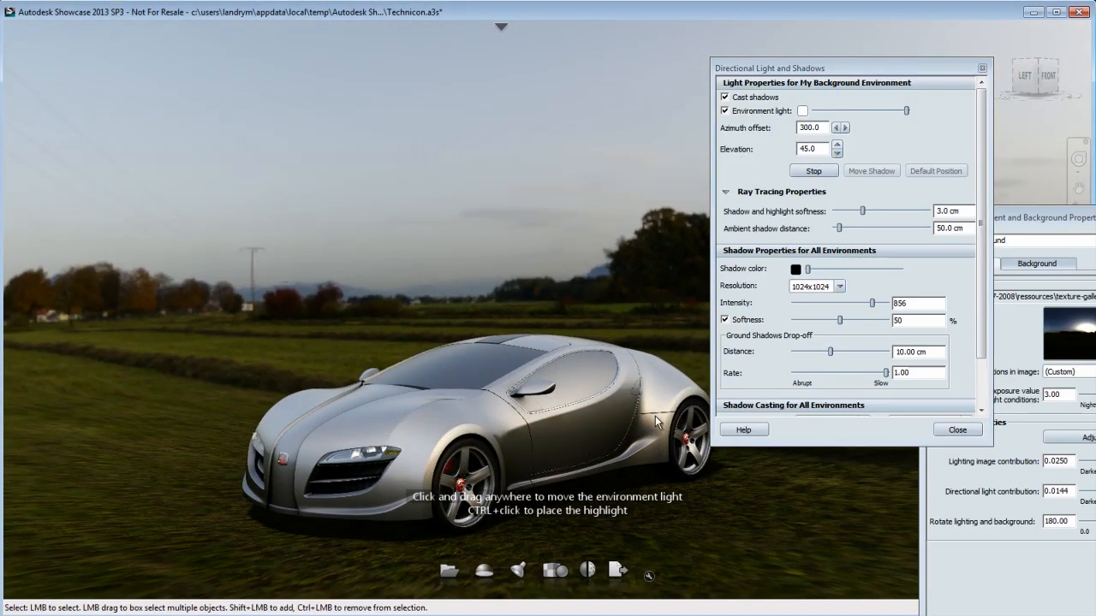
{"action": "left_click_drag", "start_coordinate": [654, 419], "coordinate": [767, 455]}
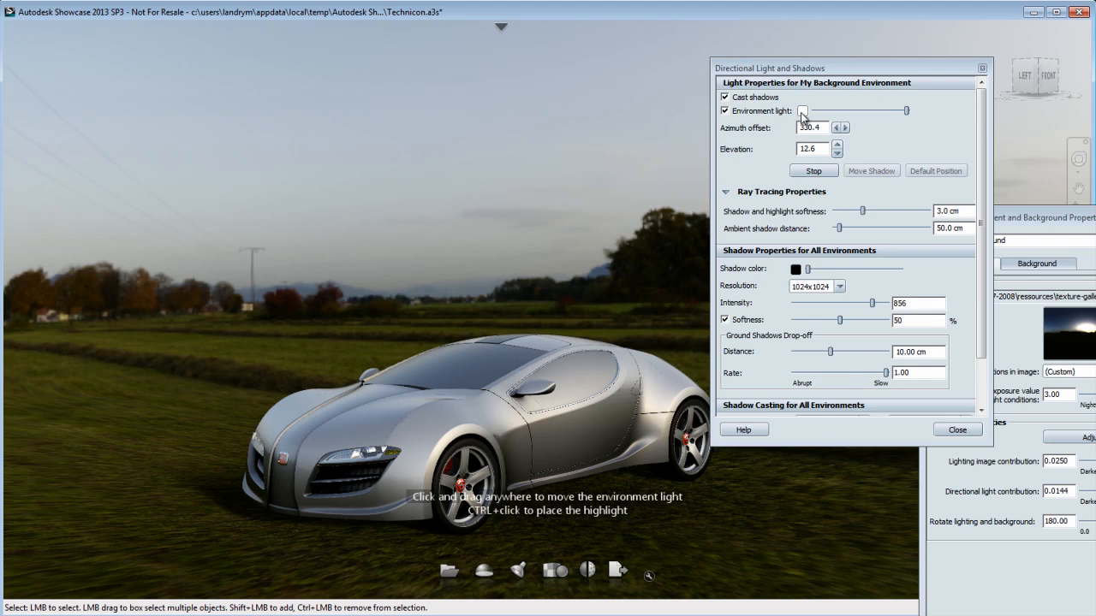
{"action": "left_click", "coordinate": [794, 268]}
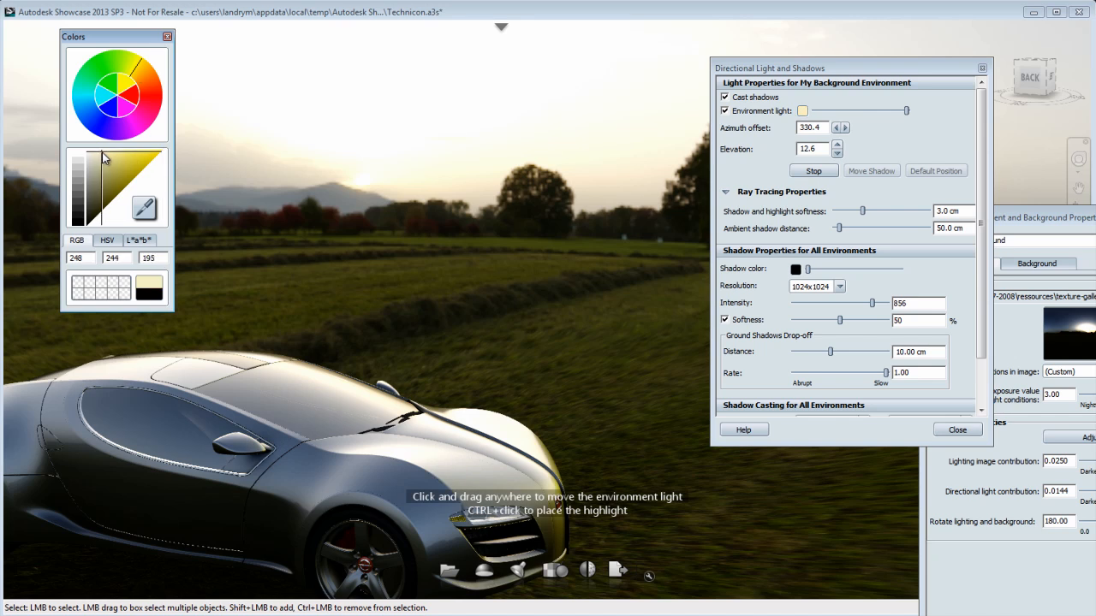
Give the environment light a pale warm tint and finish placing it with 2048x2048 shadows at softness 64
{"action": "left_click", "coordinate": [140, 76]}
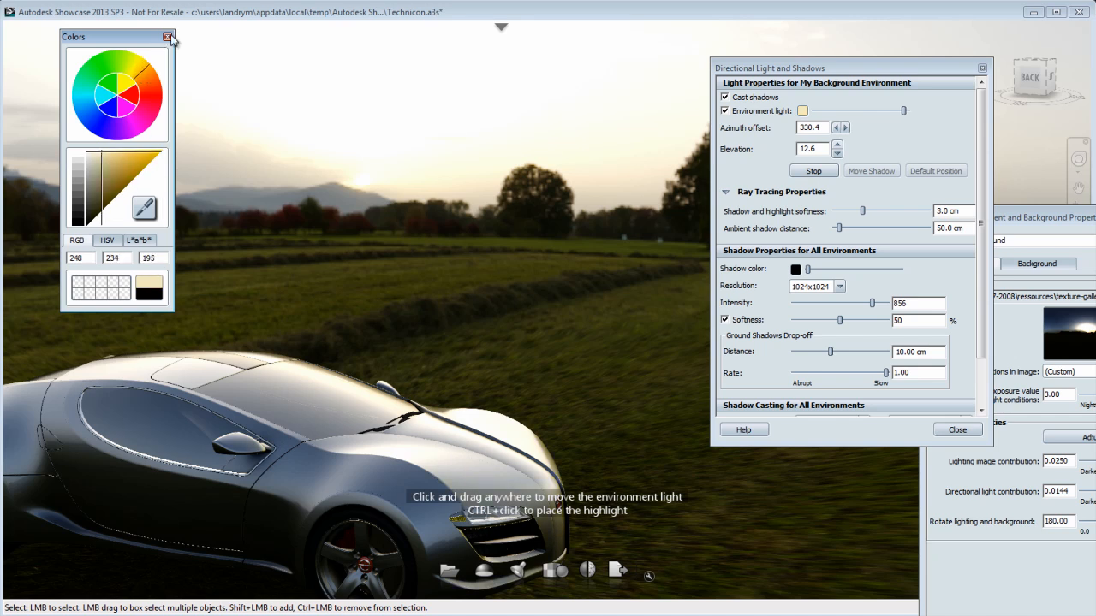
{"action": "left_click", "coordinate": [168, 36]}
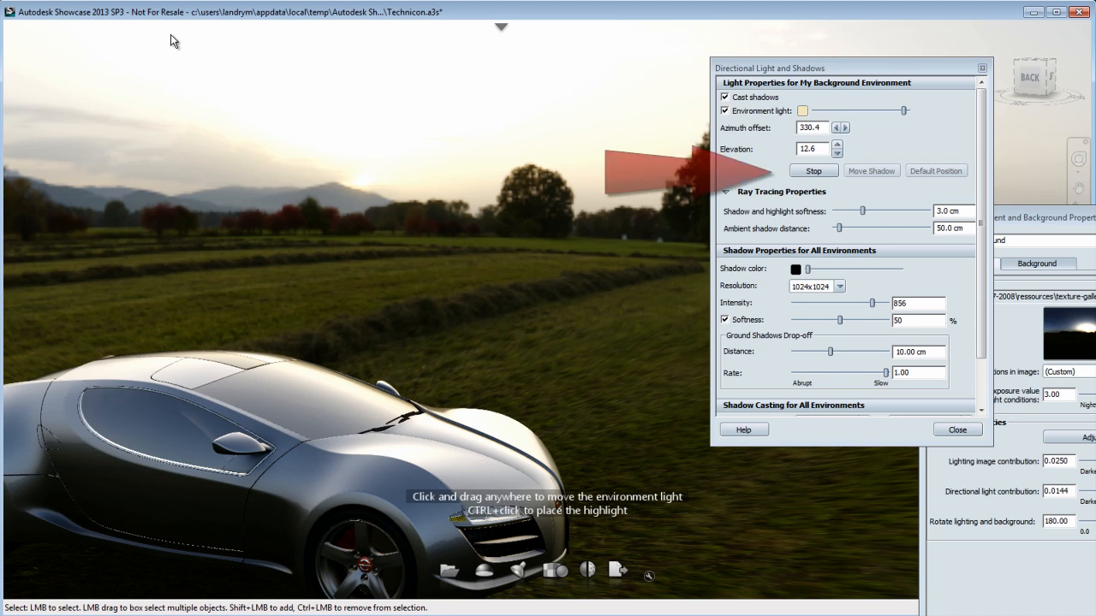
{"action": "left_click", "coordinate": [811, 171]}
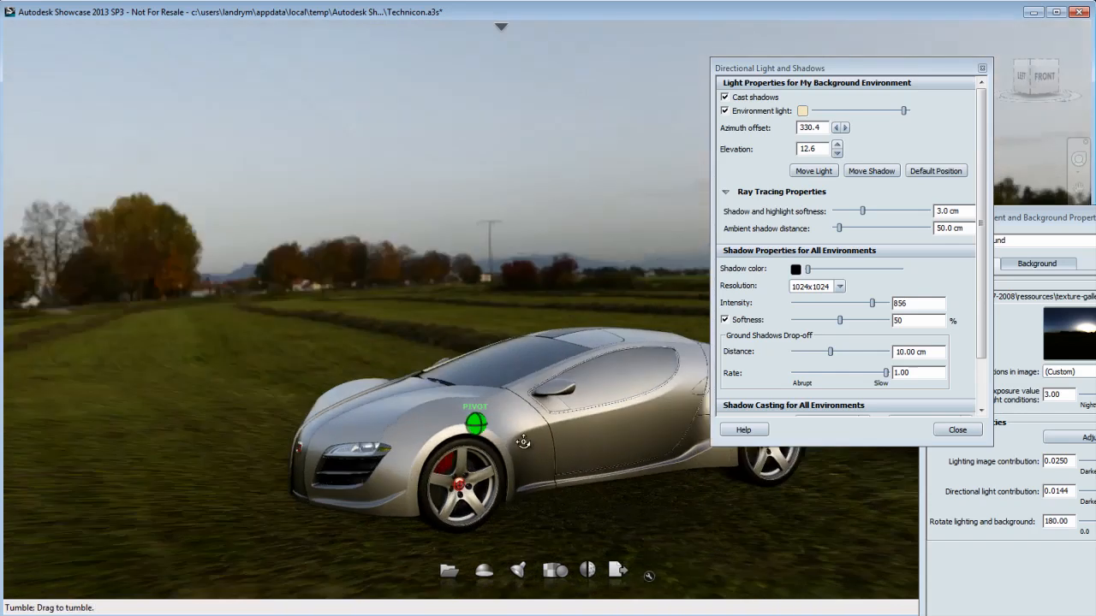
{"action": "left_click_drag", "start_coordinate": [527, 442], "coordinate": [751, 482]}
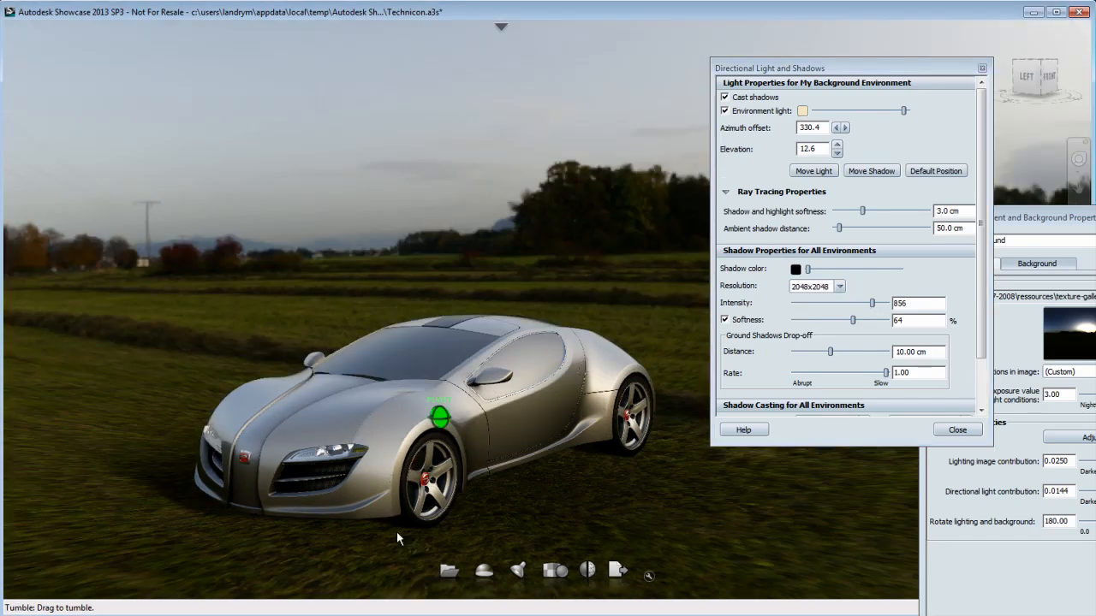
{"action": "left_click", "coordinate": [955, 428]}
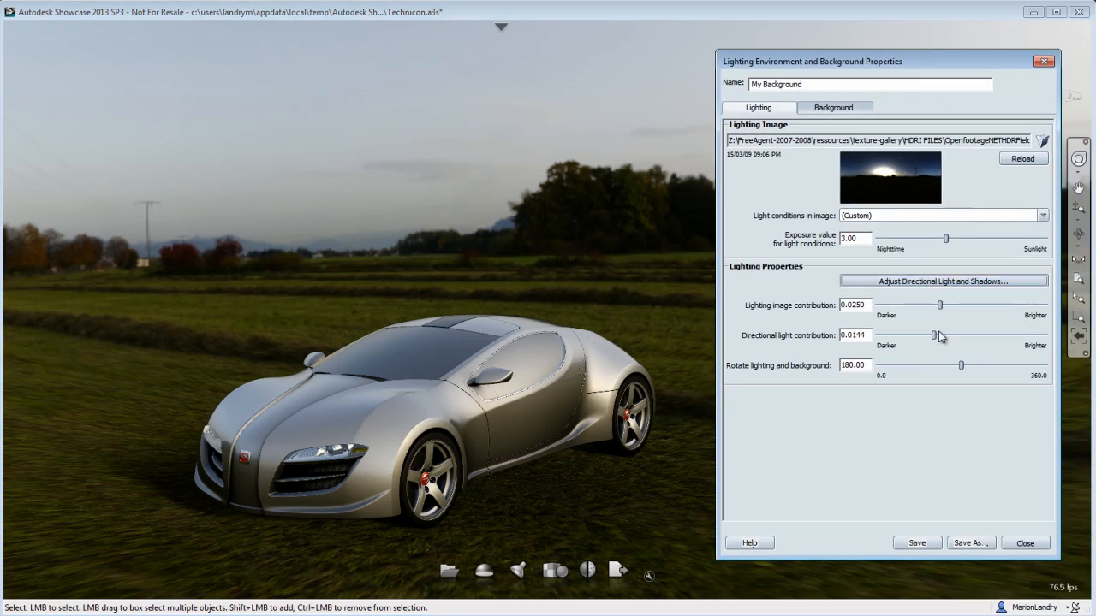
Darken the background image to brightness -0.29 and check it from the car's side
{"action": "left_click", "coordinate": [832, 106]}
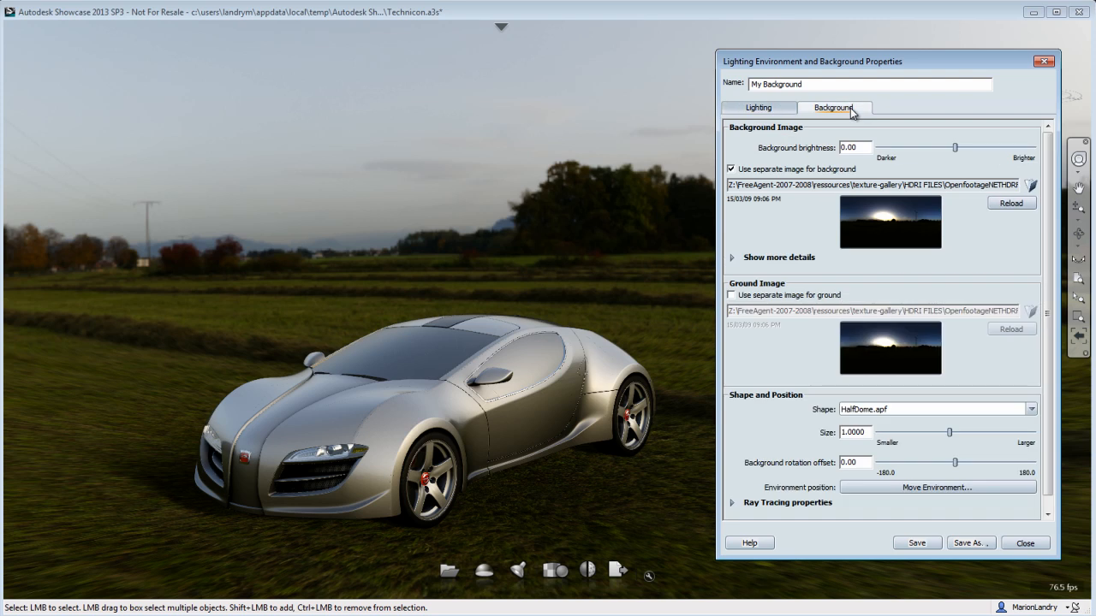
{"action": "left_click_drag", "start_coordinate": [956, 148], "coordinate": [941, 147]}
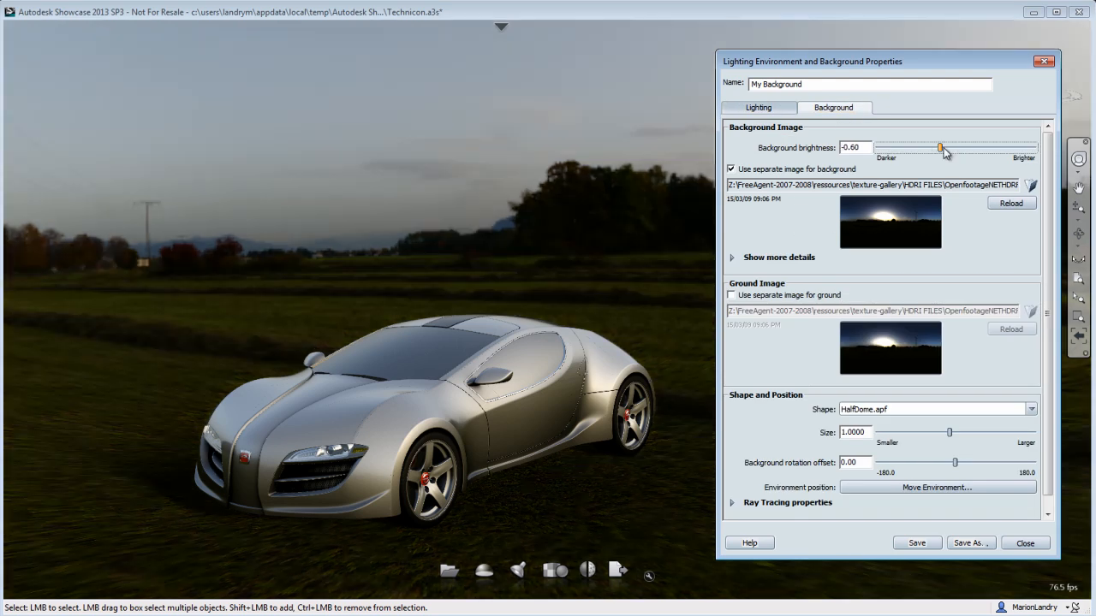
{"action": "left_click_drag", "start_coordinate": [942, 147], "coordinate": [955, 148]}
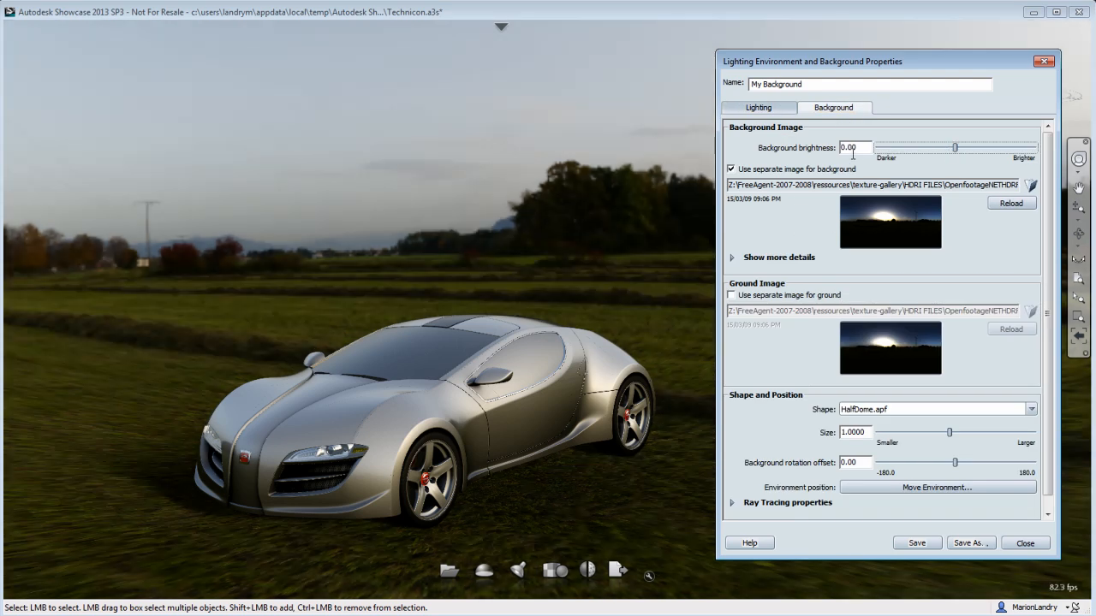
{"action": "left_click_drag", "start_coordinate": [956, 147], "coordinate": [952, 147]}
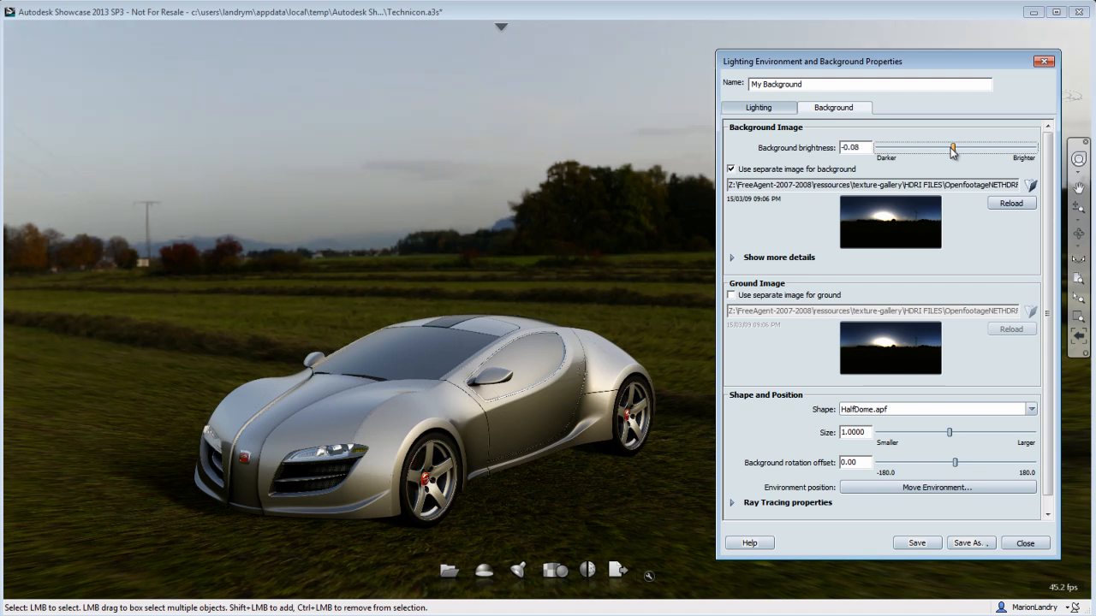
{"action": "left_click_drag", "start_coordinate": [952, 148], "coordinate": [948, 147]}
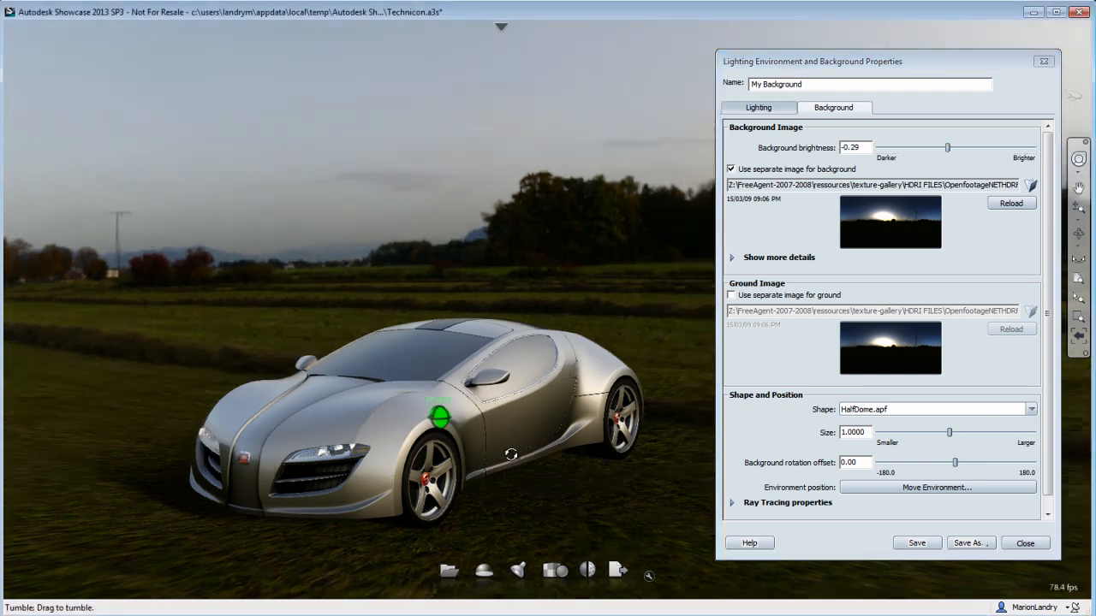
{"action": "left_click_drag", "start_coordinate": [510, 456], "coordinate": [305, 406]}
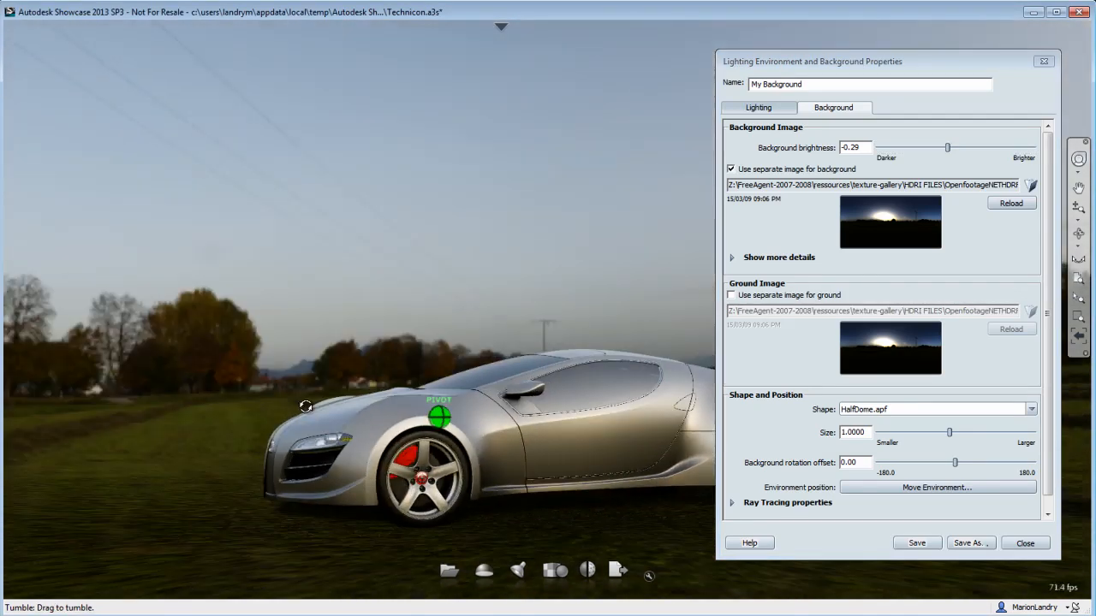
{"action": "left_click_drag", "start_coordinate": [305, 406], "coordinate": [448, 412]}
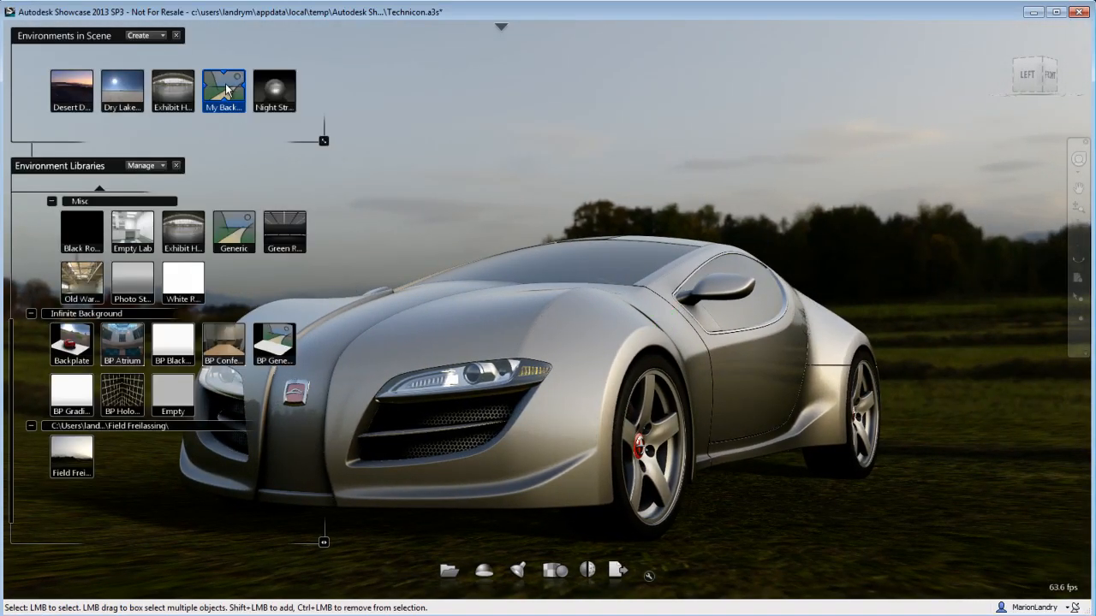
Hide the selected car via Select > Hide so only the Freilassing field backdrop remains
{"action": "right_click", "coordinate": [223, 89]}
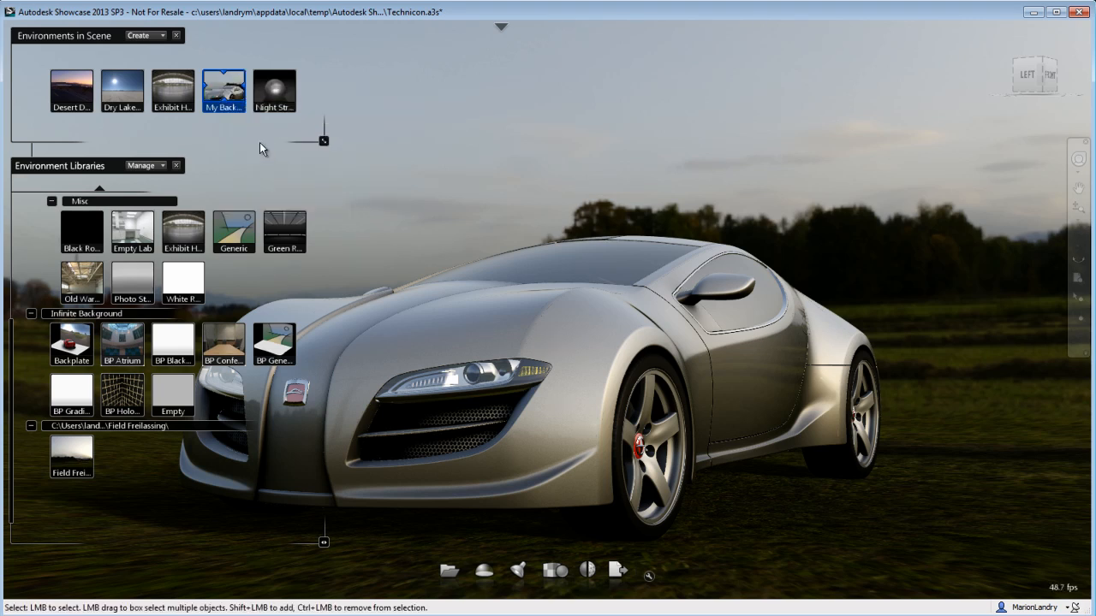
{"action": "mouse_move", "coordinate": [222, 89]}
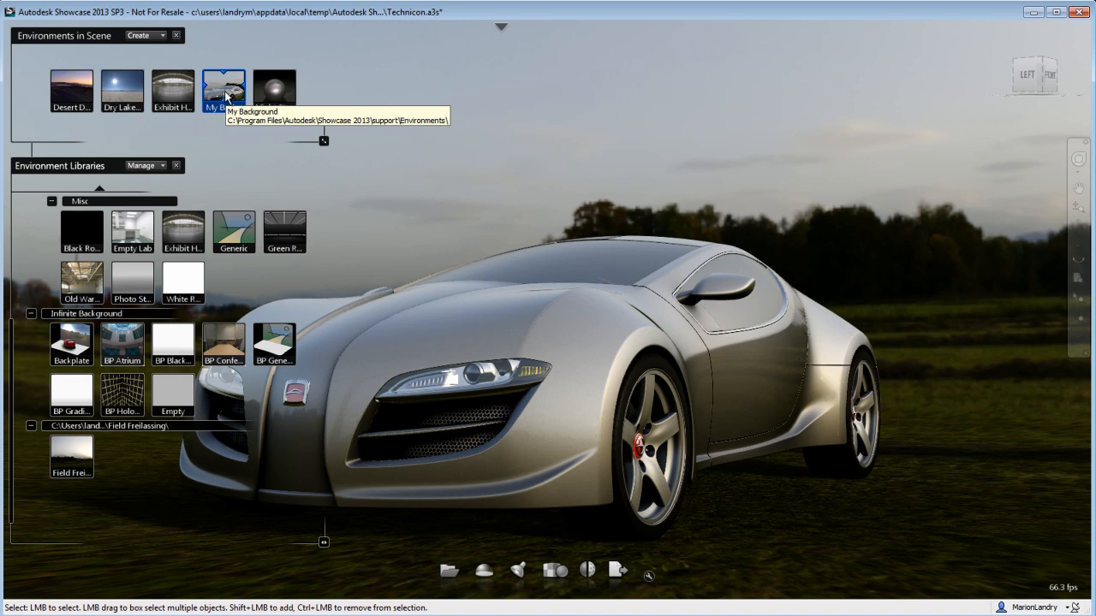
{"action": "mouse_move", "coordinate": [486, 161]}
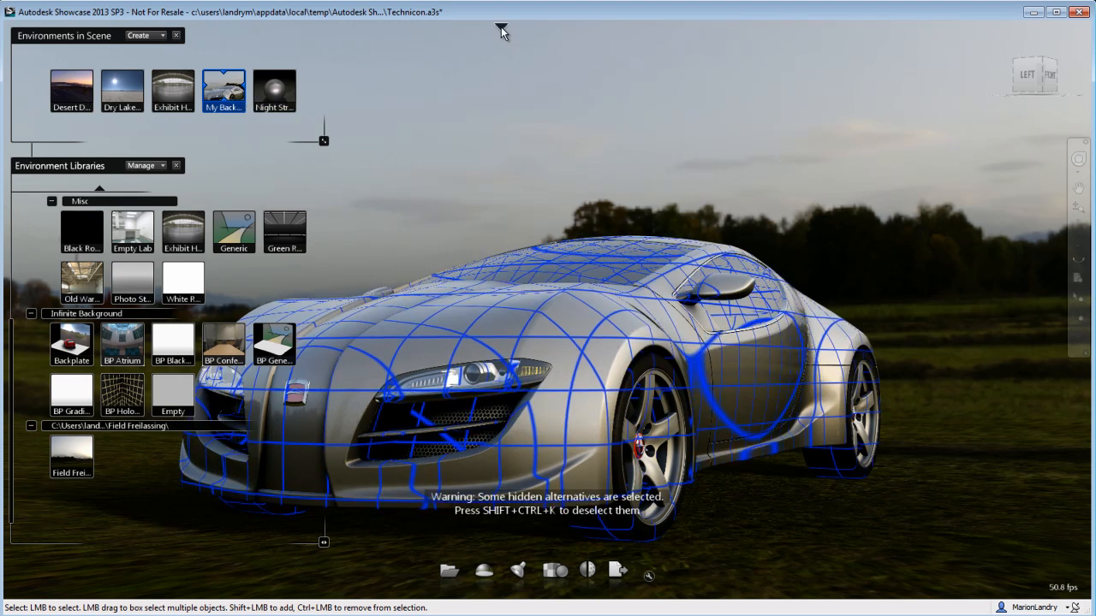
{"action": "left_click", "coordinate": [89, 27]}
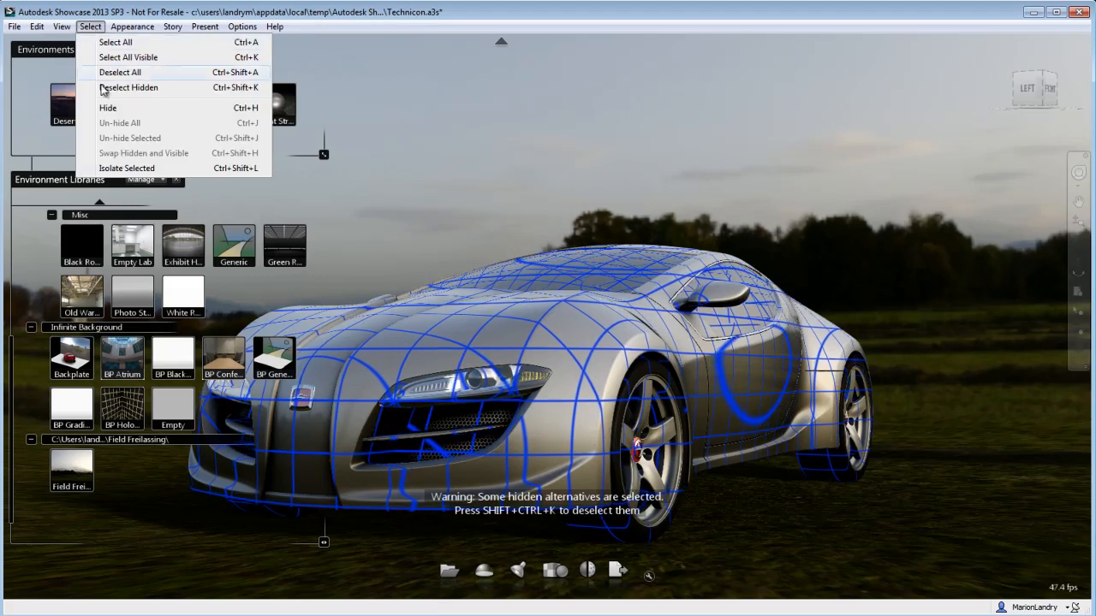
{"action": "right_click", "coordinate": [222, 102]}
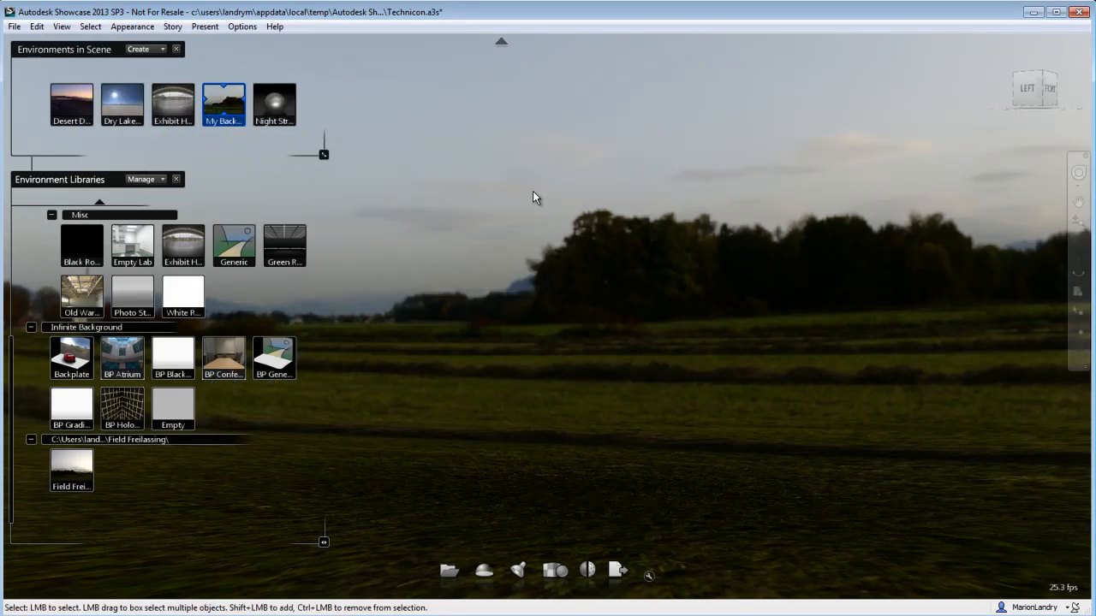
{"action": "mouse_move", "coordinate": [223, 102]}
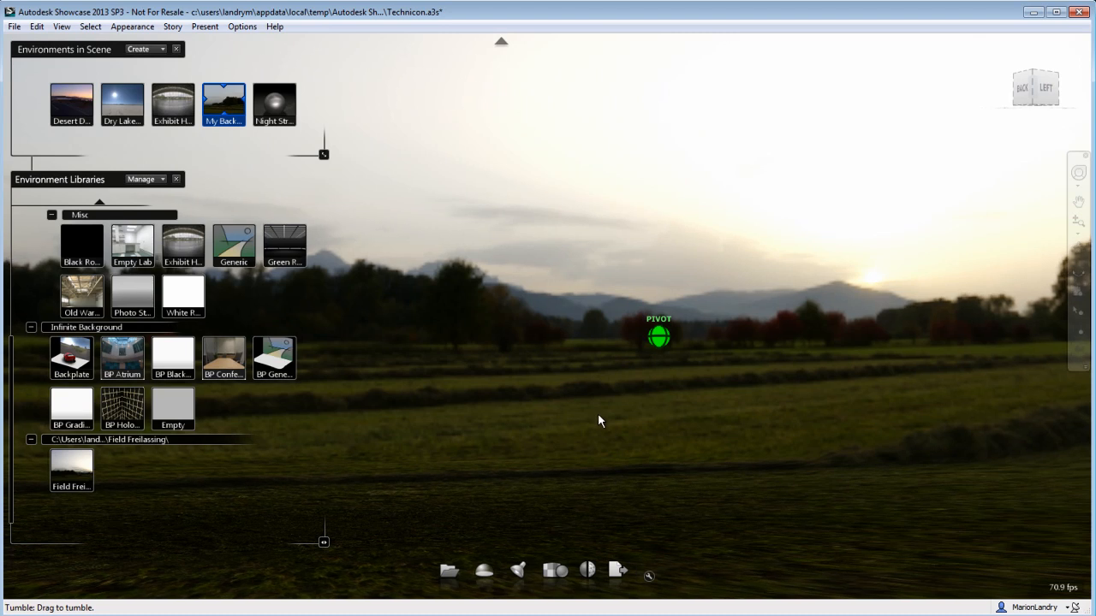
{"action": "right_click", "coordinate": [223, 101]}
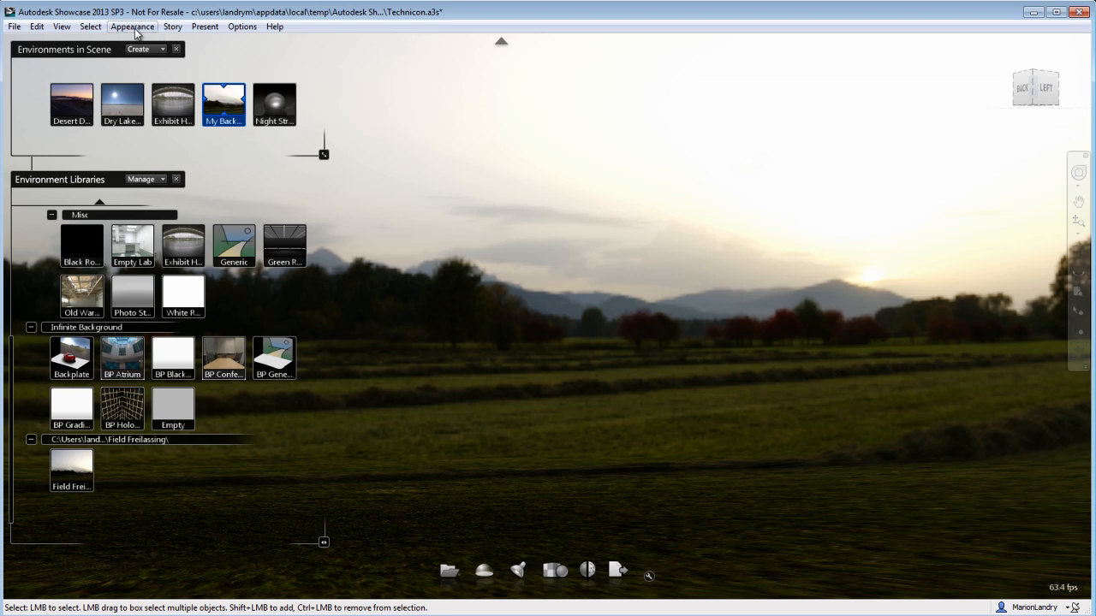
{"action": "left_click", "coordinate": [89, 28]}
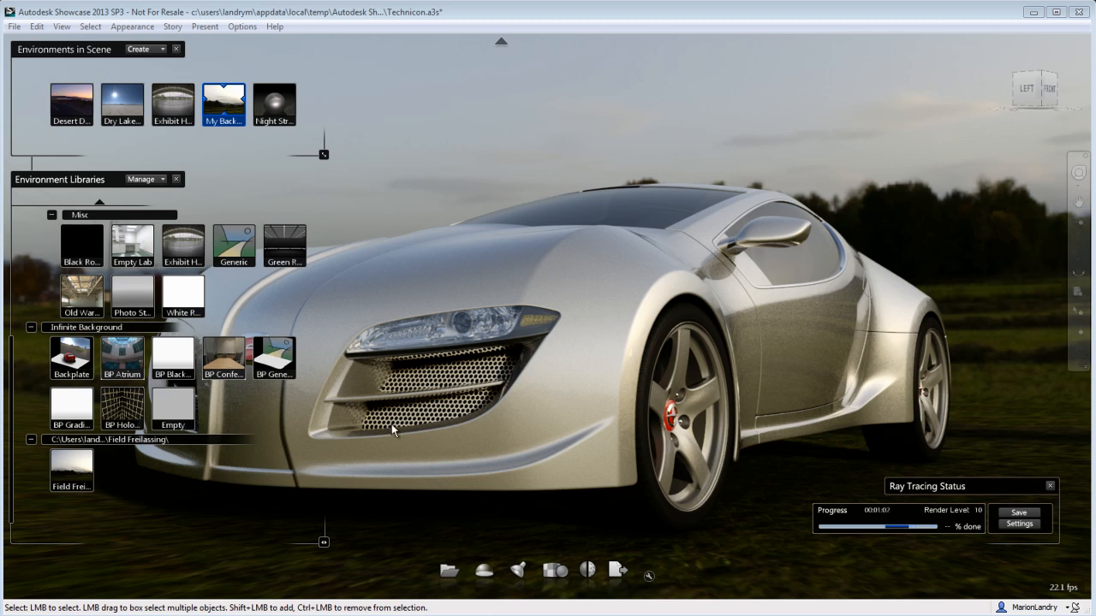
{"action": "mouse_move", "coordinate": [530, 512]}
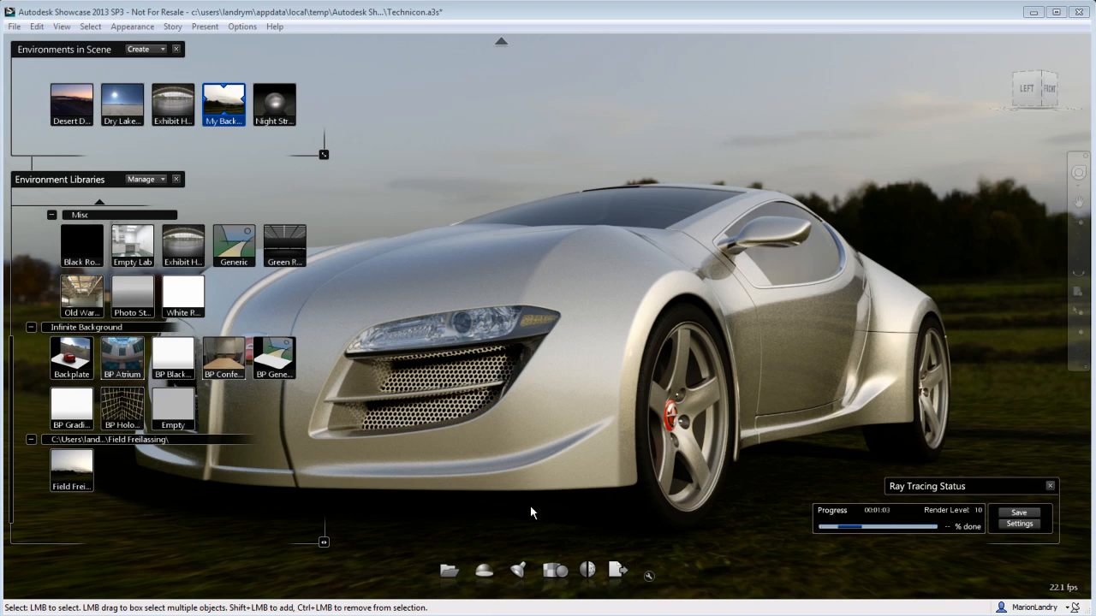
{"action": "mouse_move", "coordinate": [572, 45]}
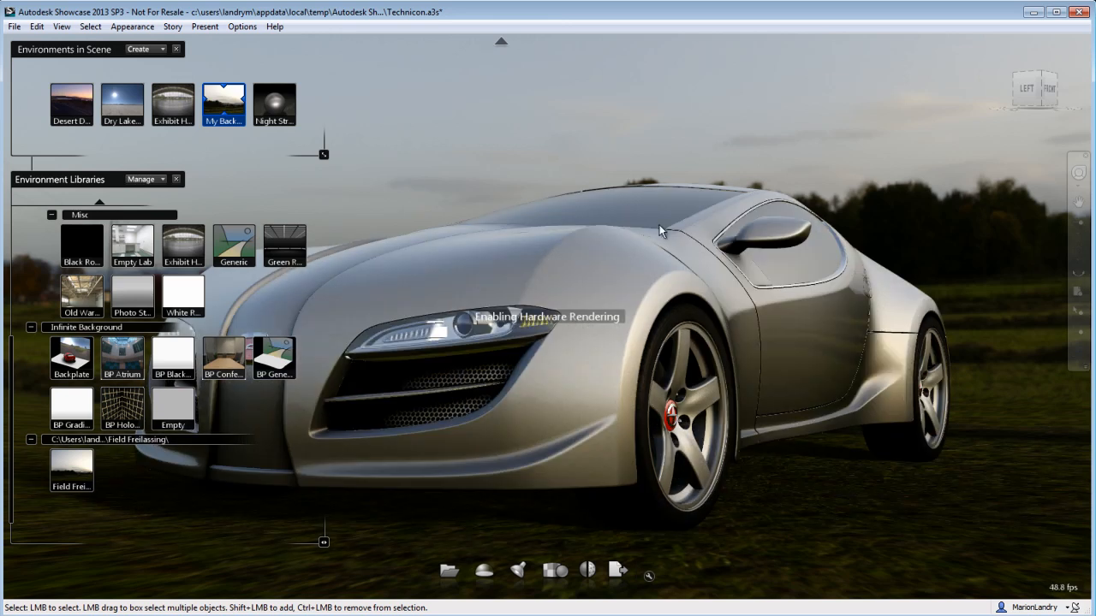
Orbit closer around the car's front after returning to hardware rendering
{"action": "left_click_drag", "start_coordinate": [659, 231], "coordinate": [596, 459]}
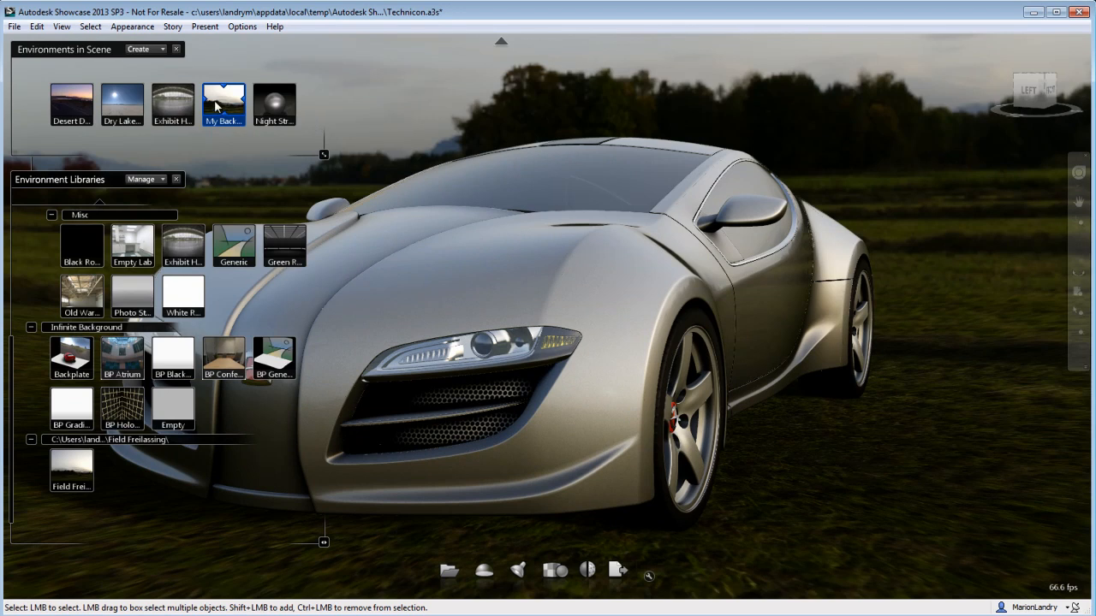
Bring up the My Background environment's command menu to save it to the library
{"action": "right_click", "coordinate": [223, 103]}
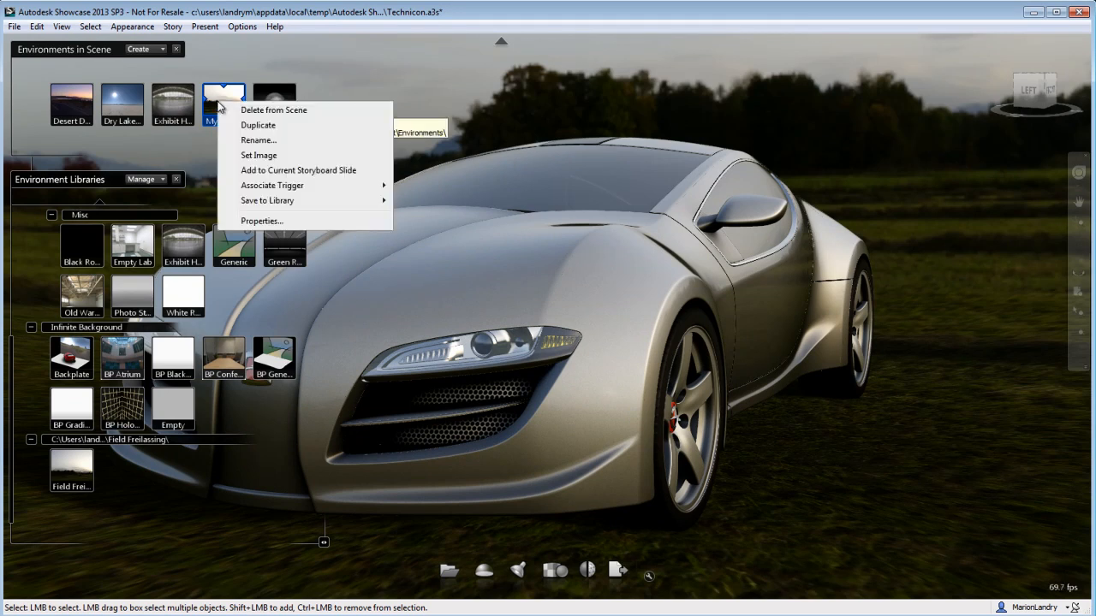
{"action": "mouse_move", "coordinate": [267, 200]}
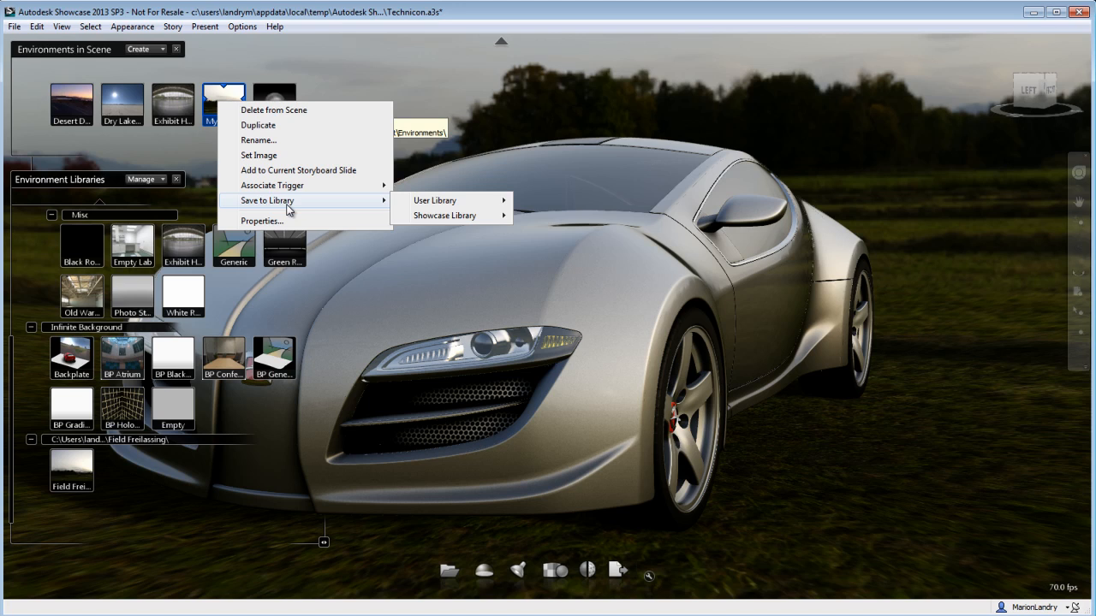
{"action": "mouse_move", "coordinate": [434, 201]}
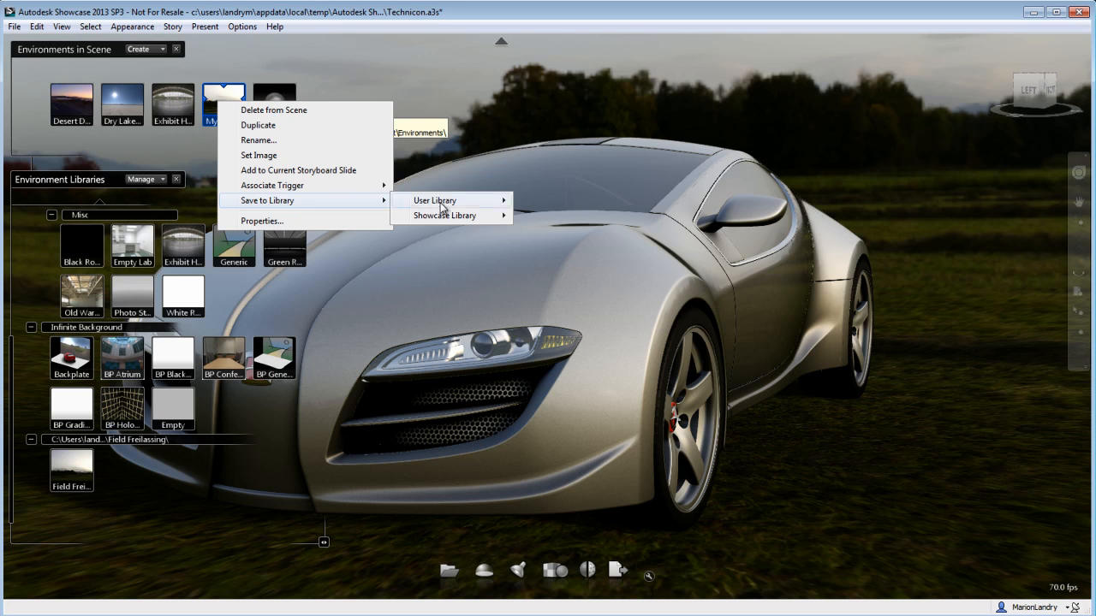
{"action": "mouse_move", "coordinate": [435, 200]}
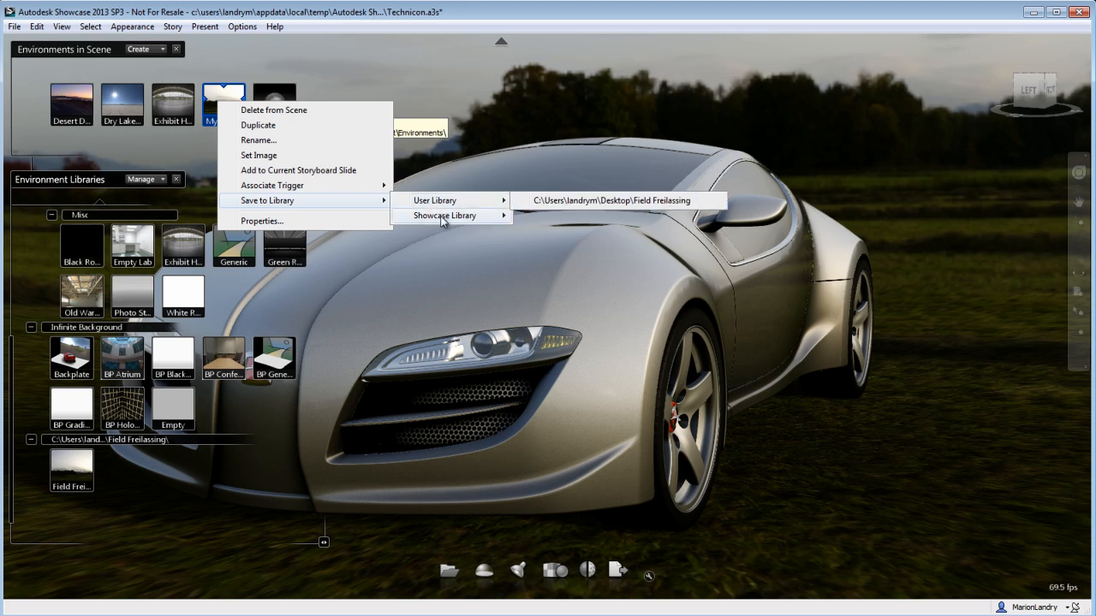